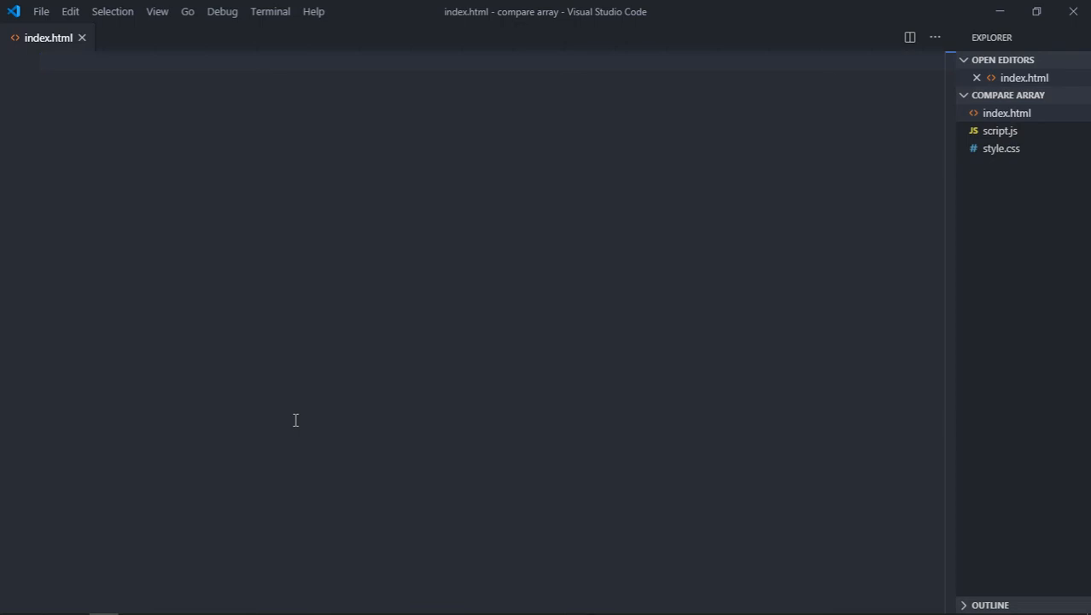
{"action": "mouse_move", "coordinate": [331, 281]}
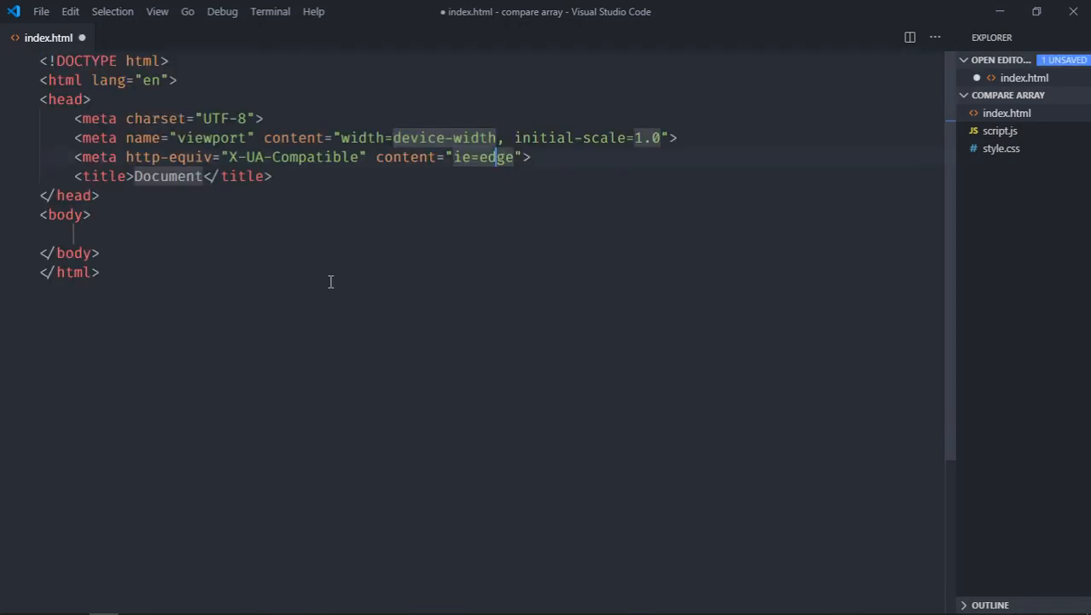
- Scaffold index.html with a link to style.css and a script tag loading script.js
{"action": "type", "text": "link rel=\"stylesheet\" href=\"style.css\">"}
{"action": "left_click", "coordinate": [490, 233]}
{"action": "type", "text": "<script src=\"script.js\"></script>"}
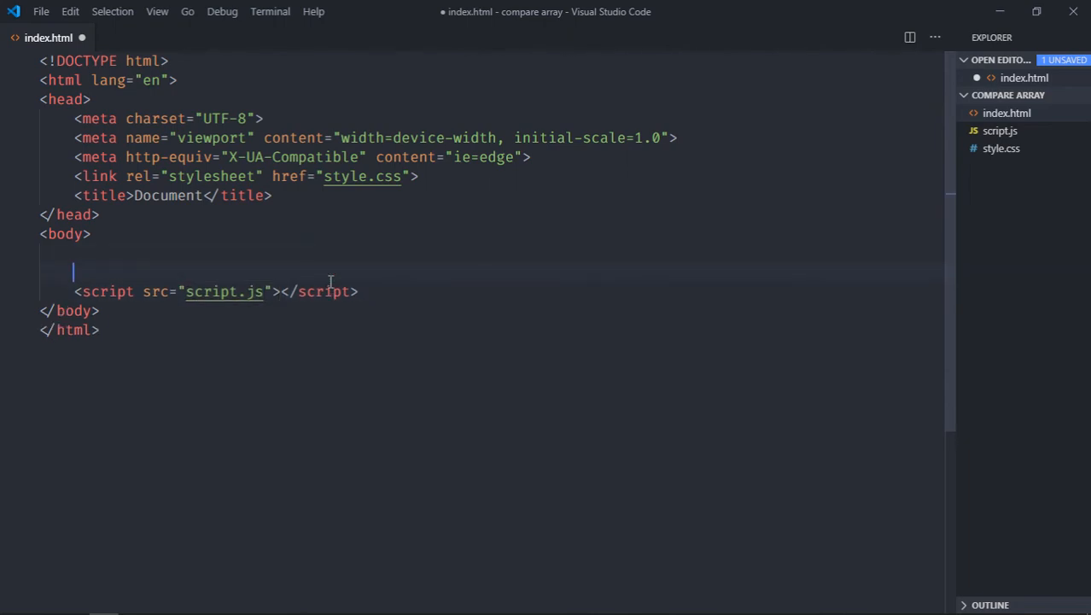
{"action": "type", "text": "di"}
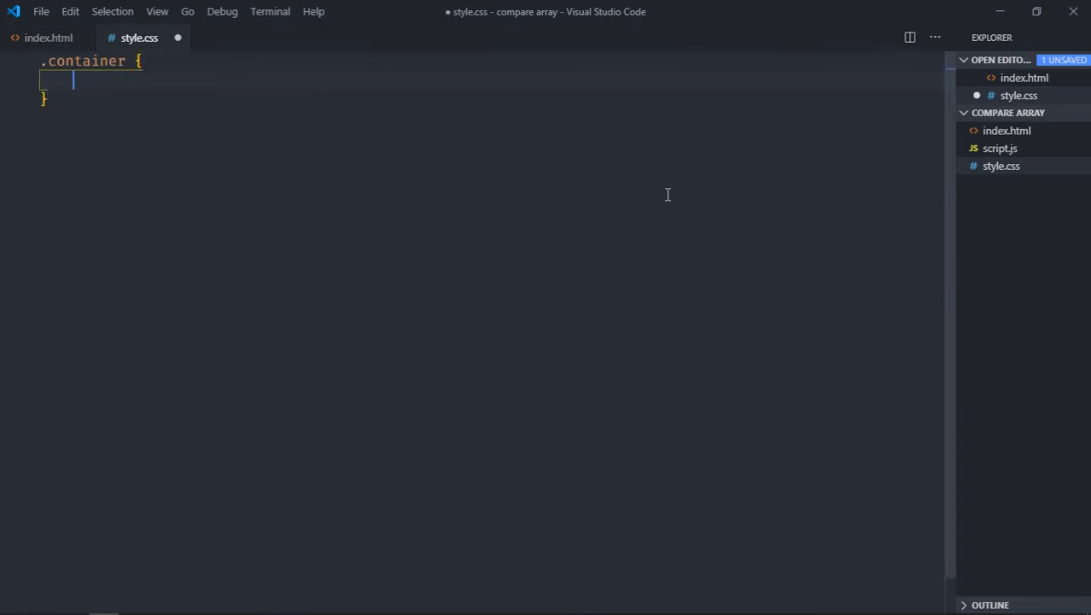
- Write .container as display: flex, flex-direction: column, align-items: center
{"action": "type", "text": "display: flex;"}
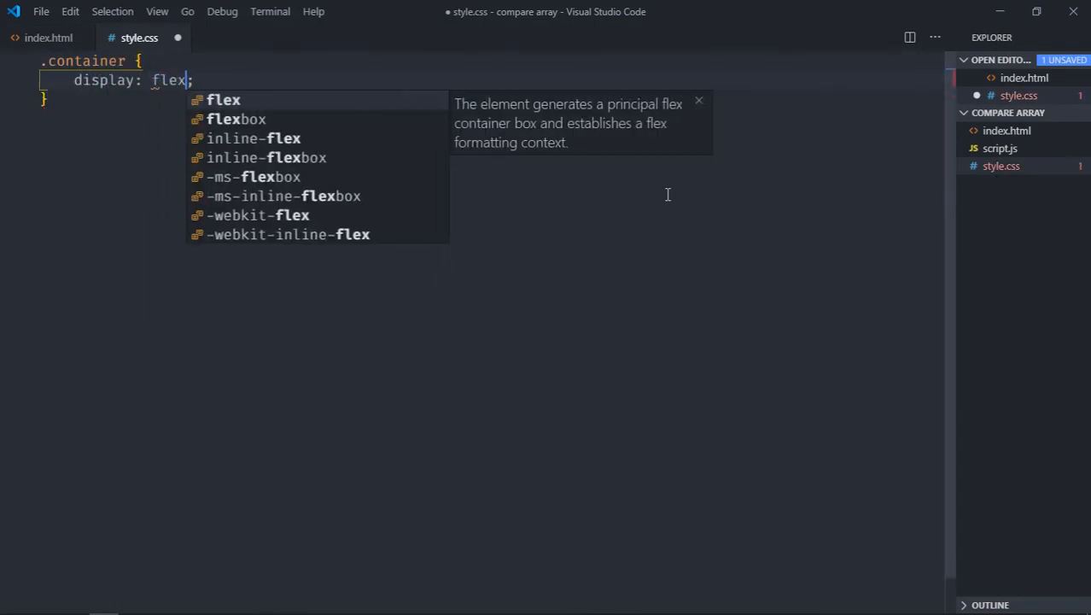
{"action": "type", "text": "flex-direction: column;"}
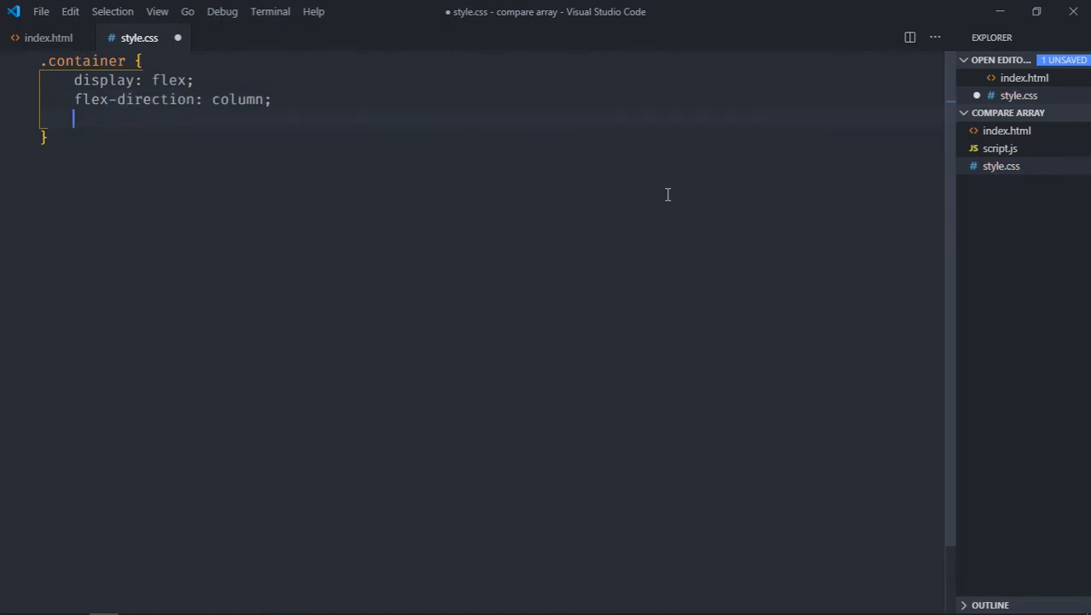
{"action": "type", "text": "align-items: d"}
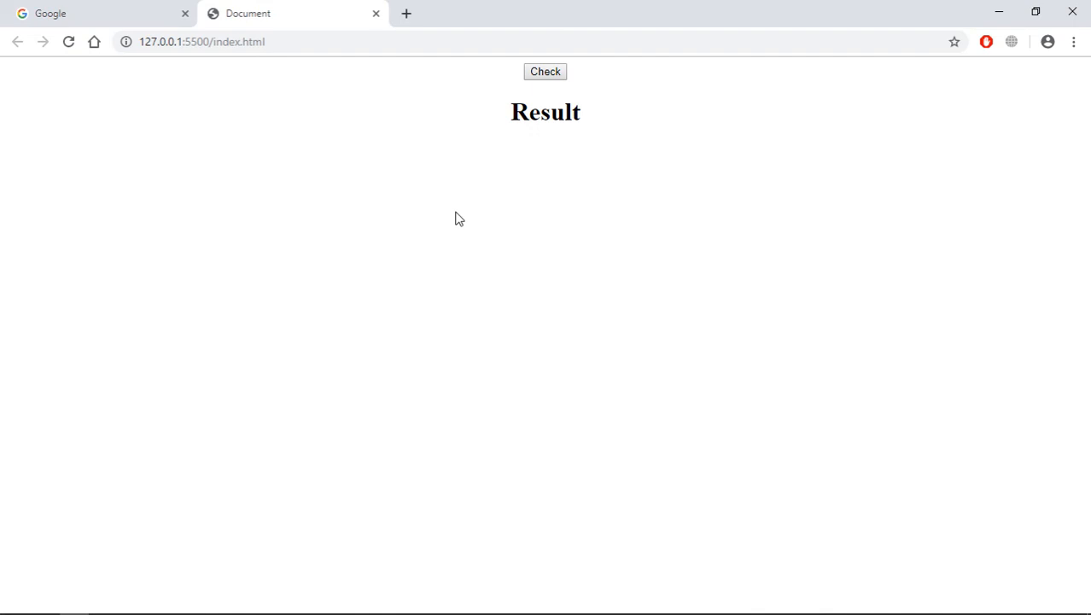
{"action": "mouse_move", "coordinate": [553, 152]}
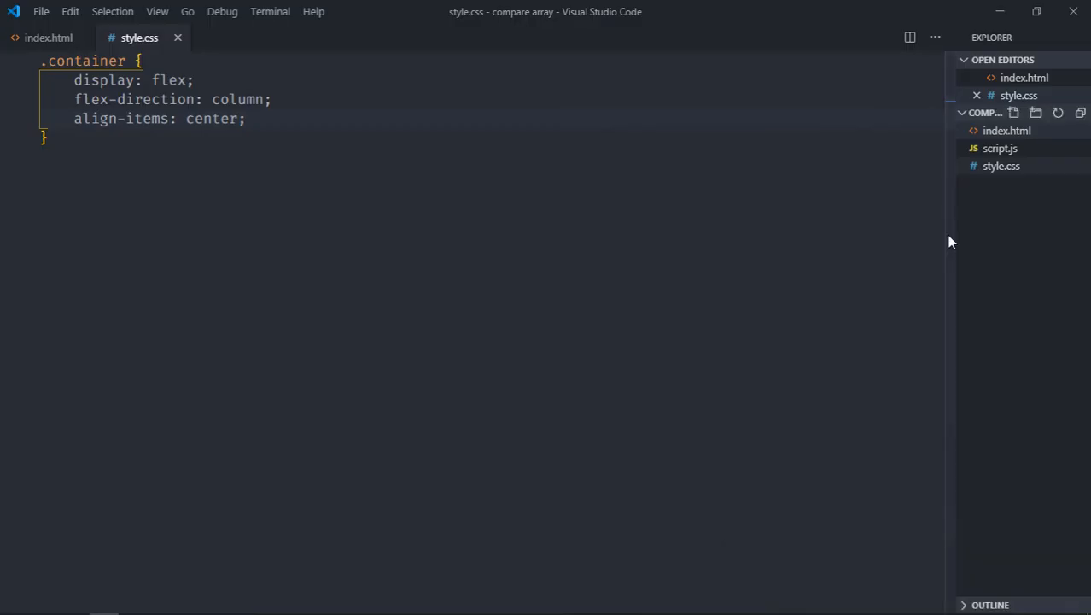
- In script.js declare btnCheck = document.querySelector('button')
{"action": "left_click", "coordinate": [1001, 165]}
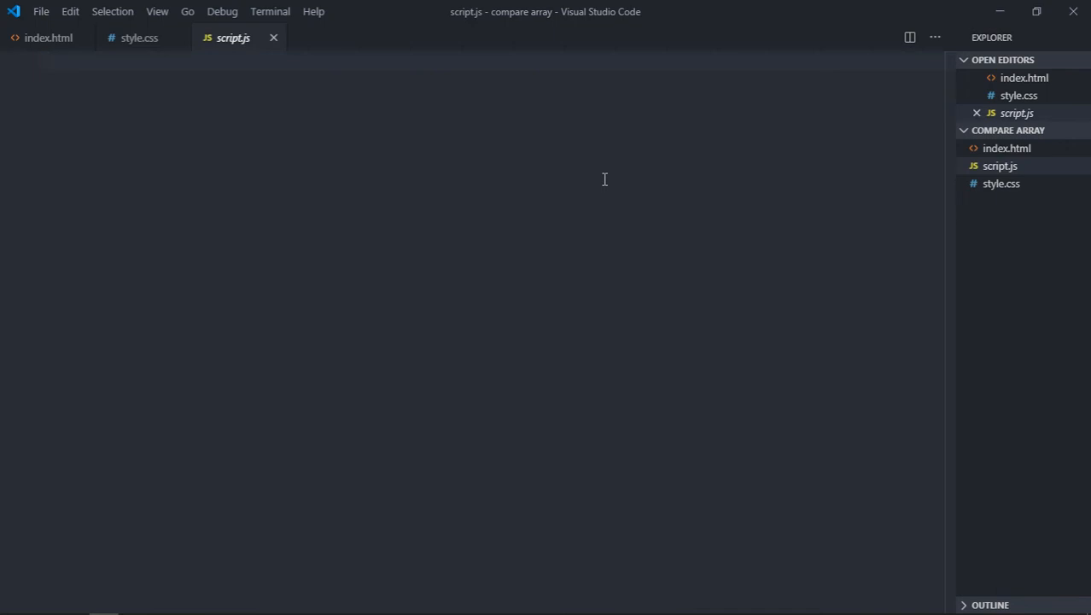
{"action": "type", "text": "let btnCheck = docume"}
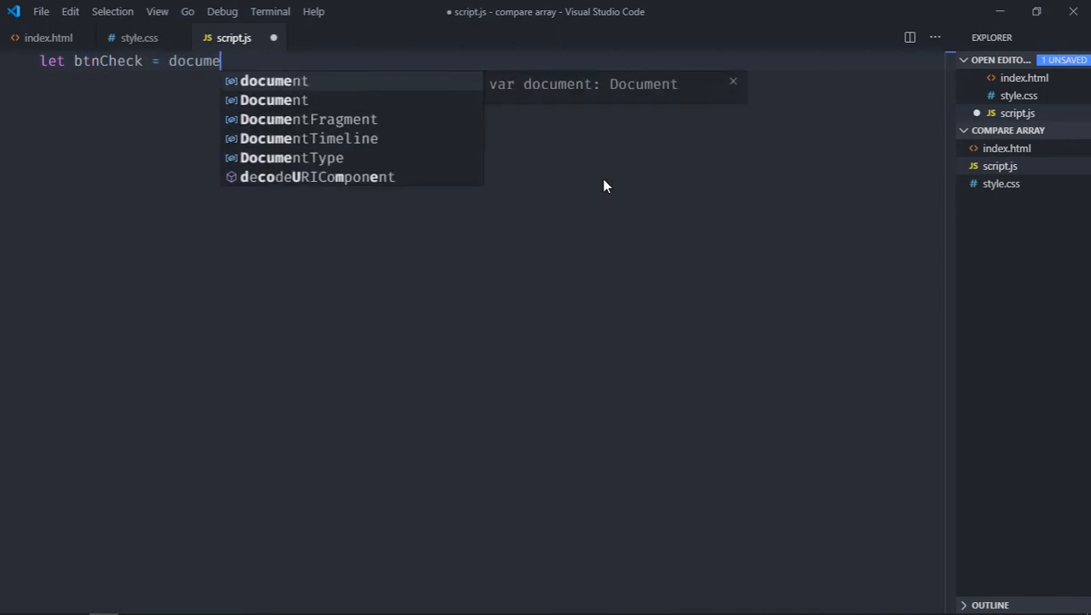
{"action": "type", "text": ".querySelector("}
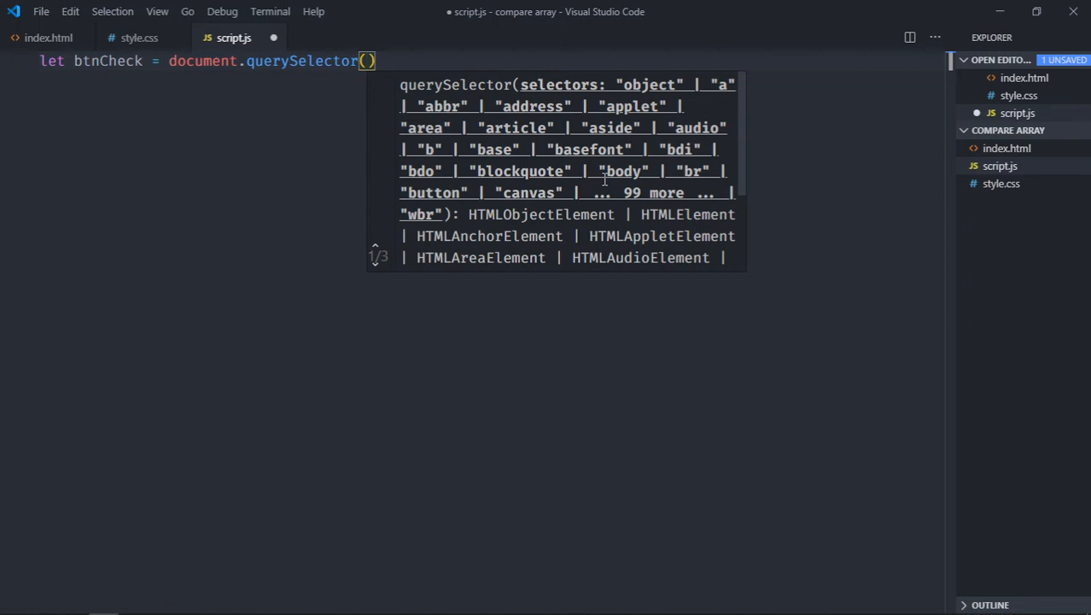
{"action": "type", "text": "'button'"}
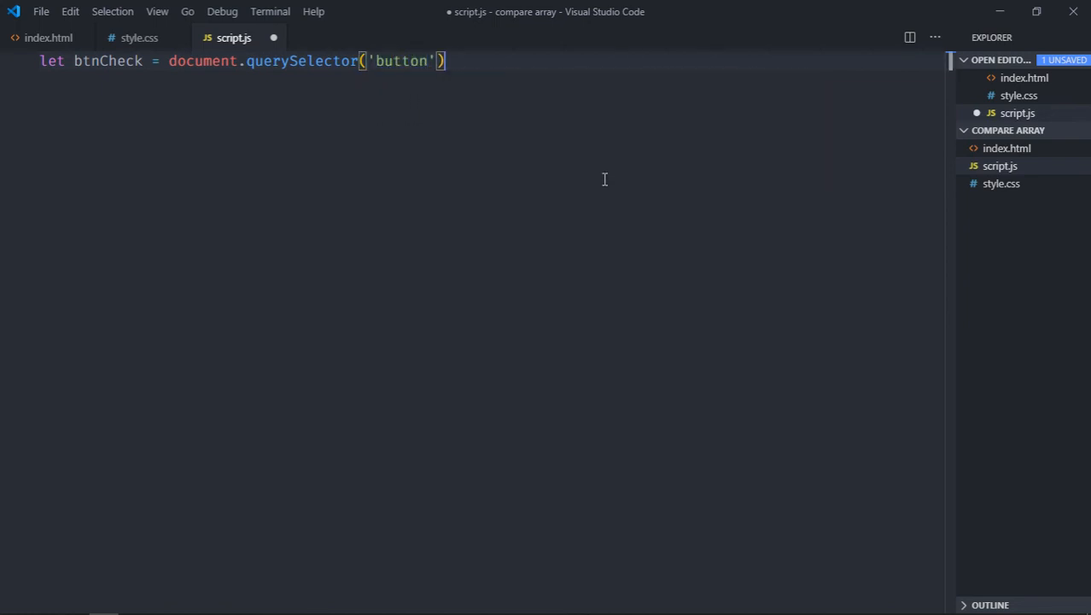
{"action": "type", "text": ";"}
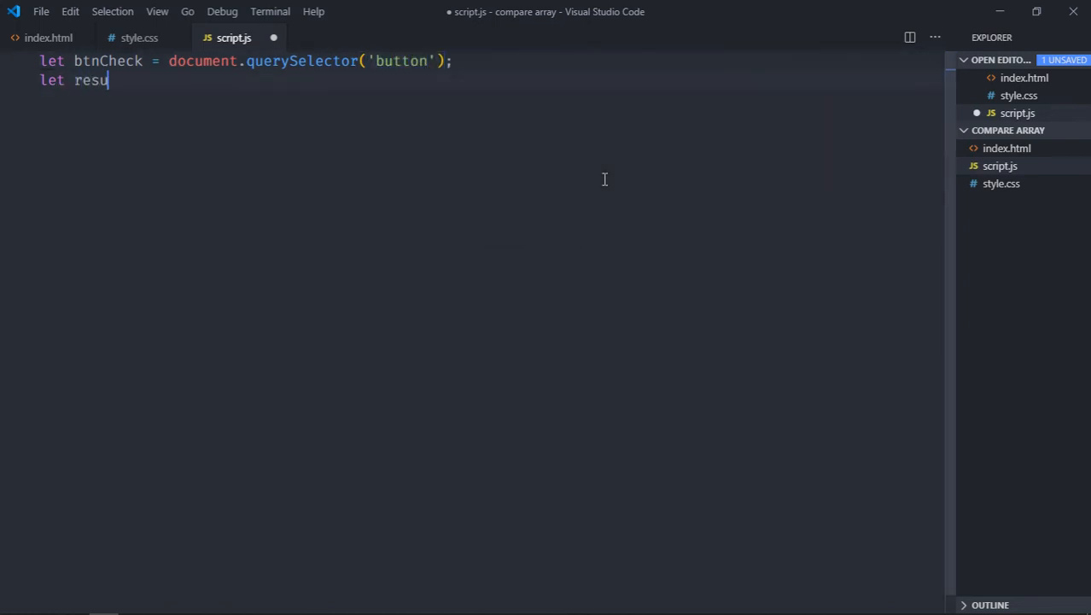
- Declare result = document.querySelector('h1')
{"action": "type", "text": "lt = documen"}
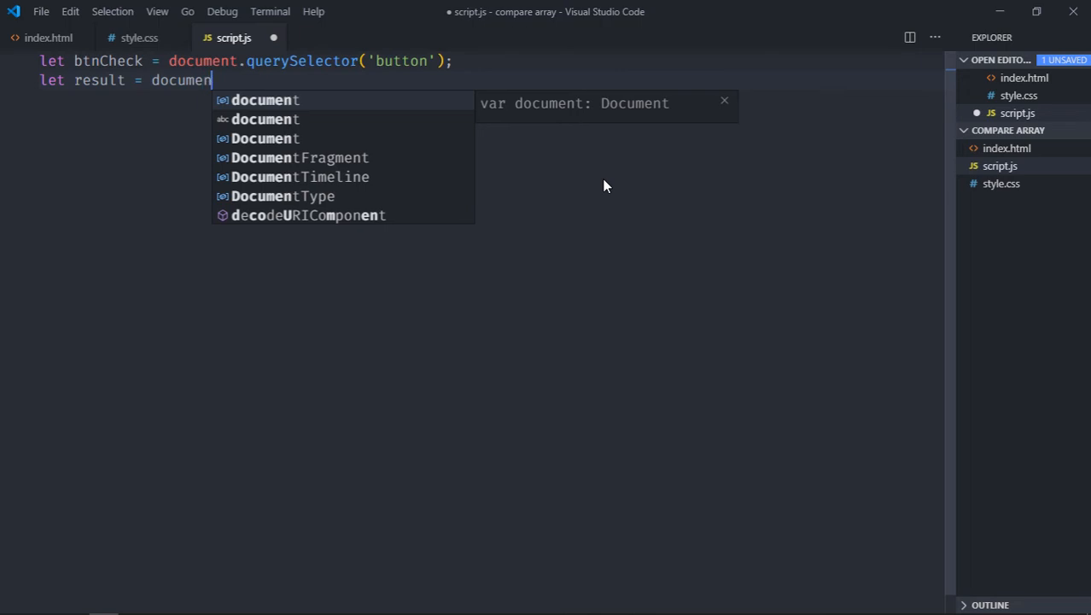
{"action": "type", "text": "t.querySelector"}
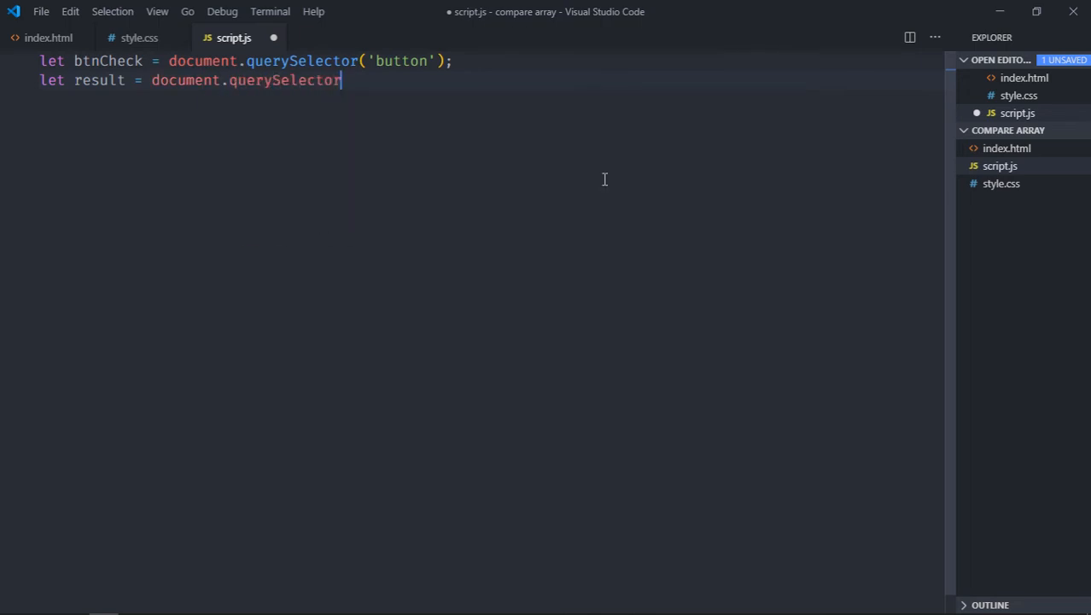
{"action": "type", "text": "('h1');"}
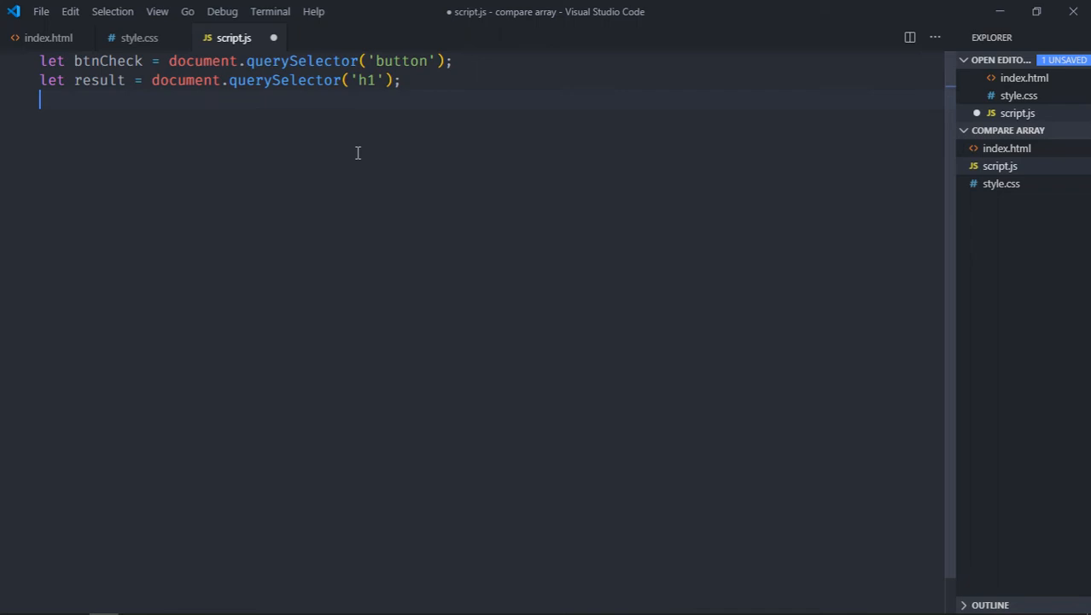
- Declare fruits1 = ['Apple', 'Orange', 'Mango', 'Kiwi', 'Grapes'] and duplicate it as fruits2
{"action": "type", "text": "let f"}
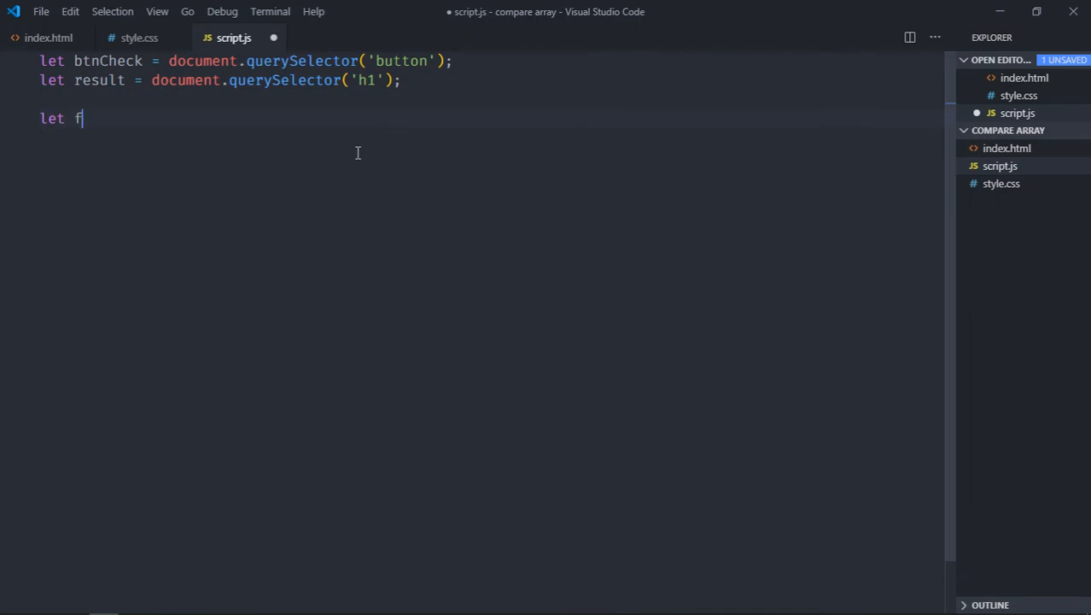
{"action": "type", "text": "ruits1 ="}
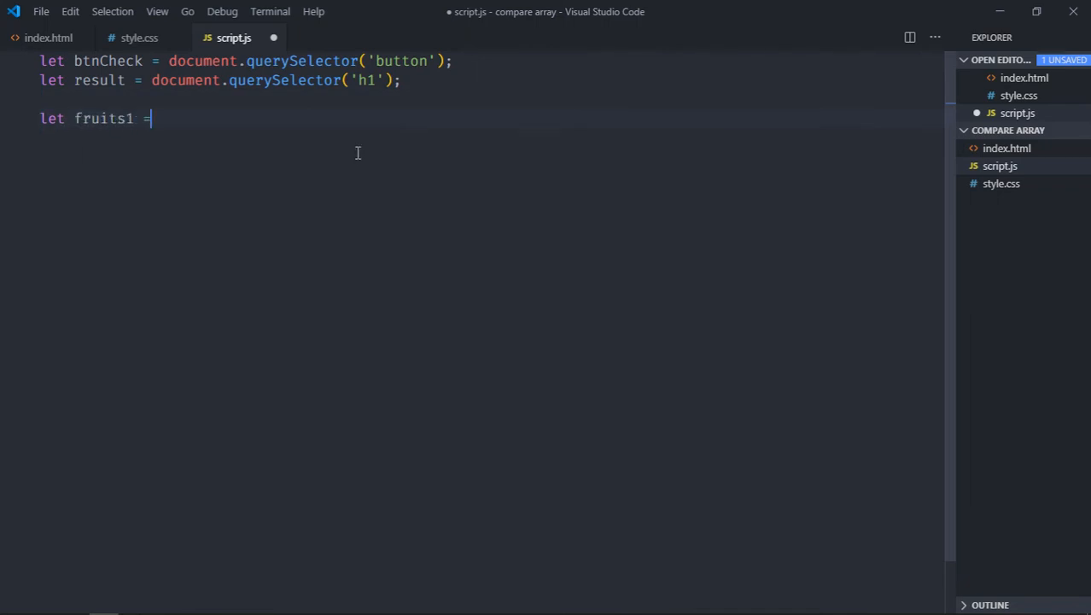
{"action": "type", "text": "['A']"}
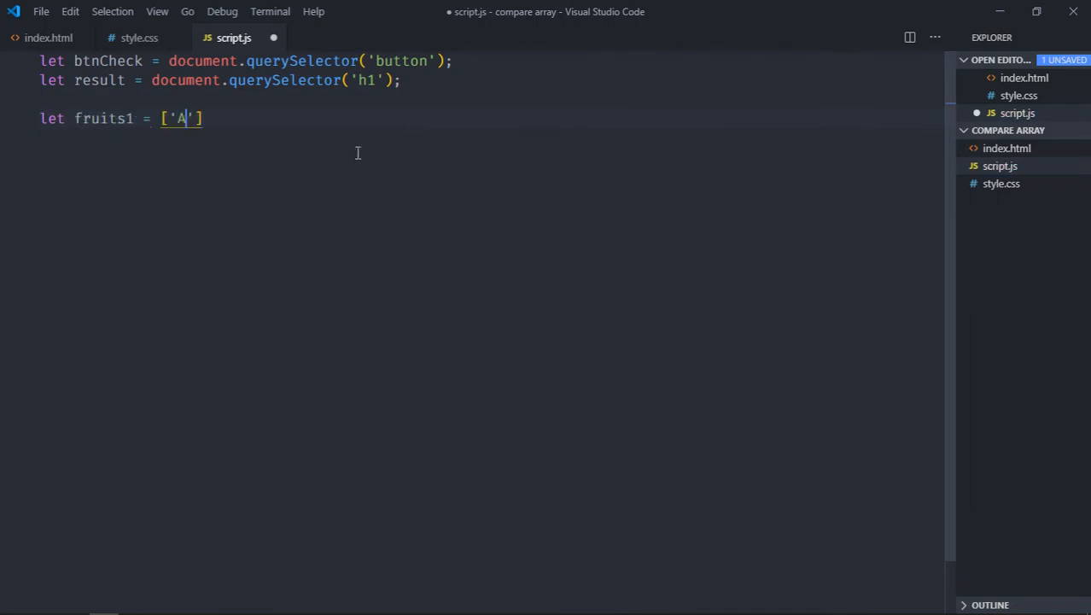
{"action": "type", "text": "pple',"}
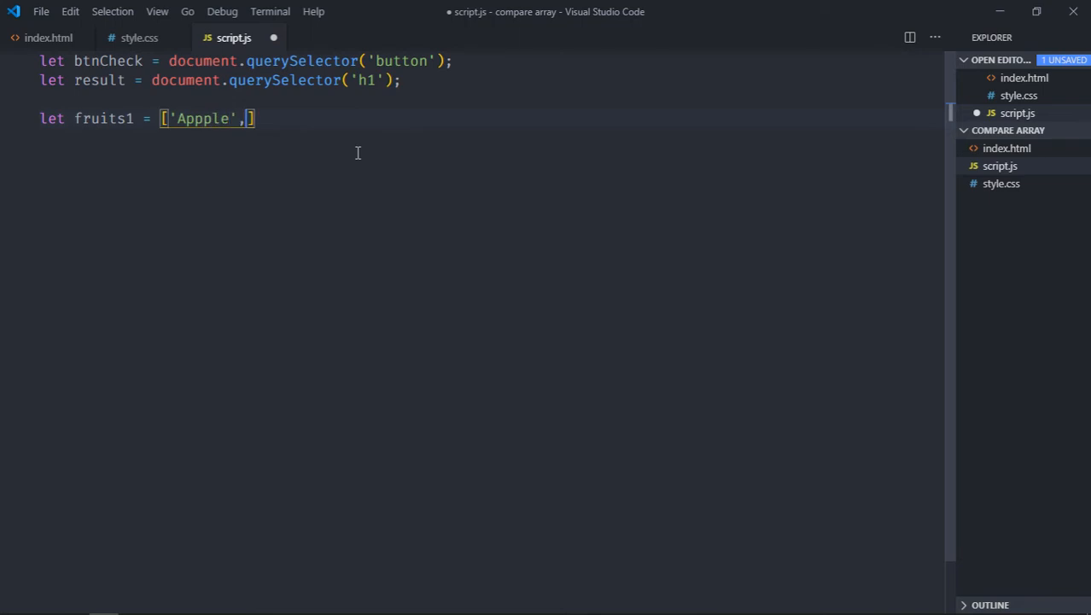
{"action": "key", "text": "Backspace"}
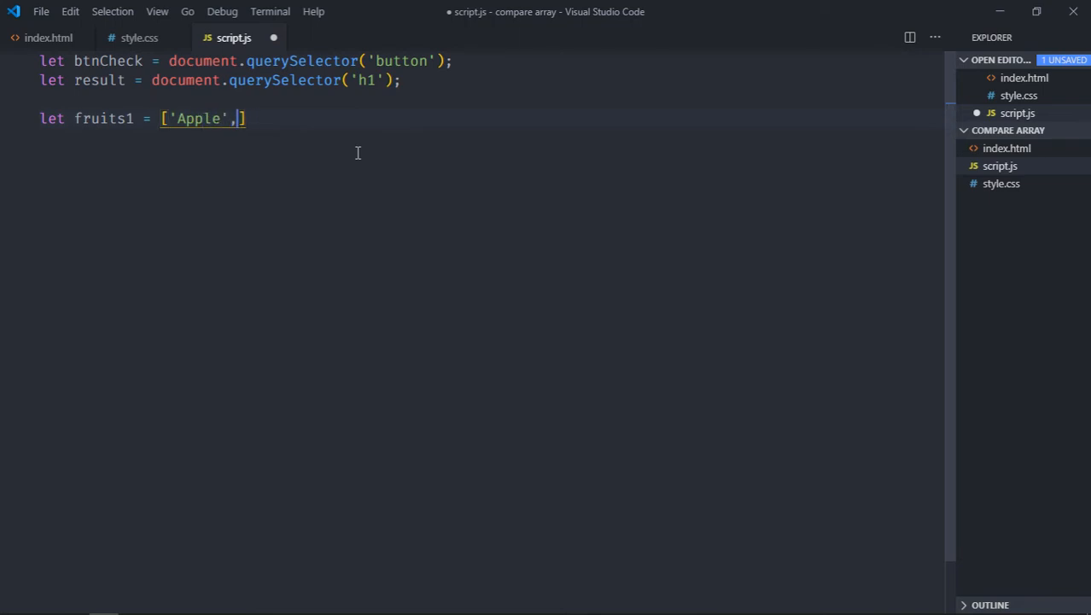
{"action": "type", "text": "'Orange'"}
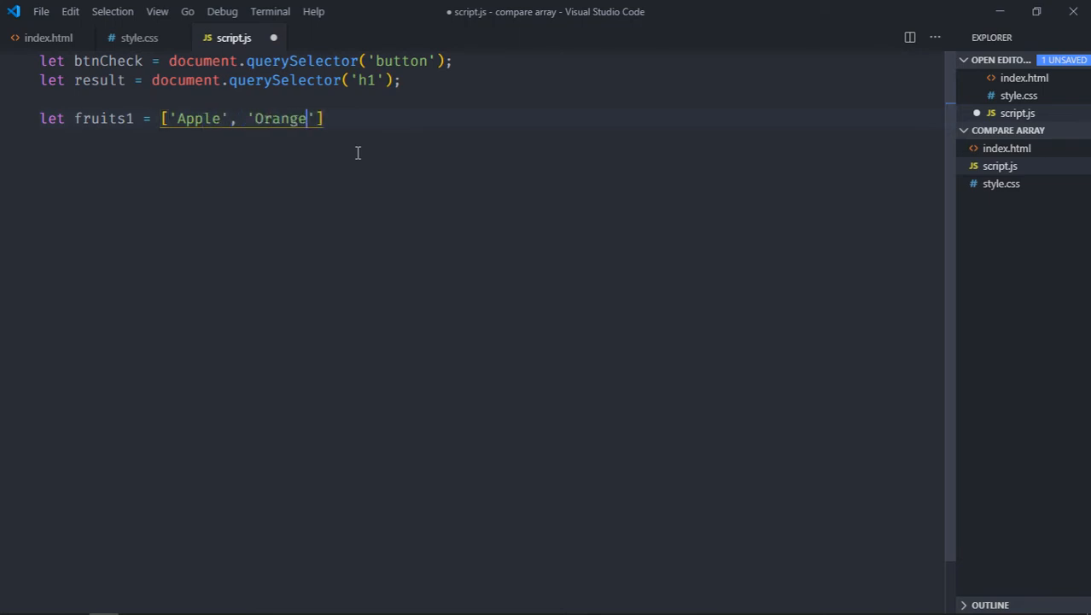
{"action": "type", "text": ", 'Mango"}
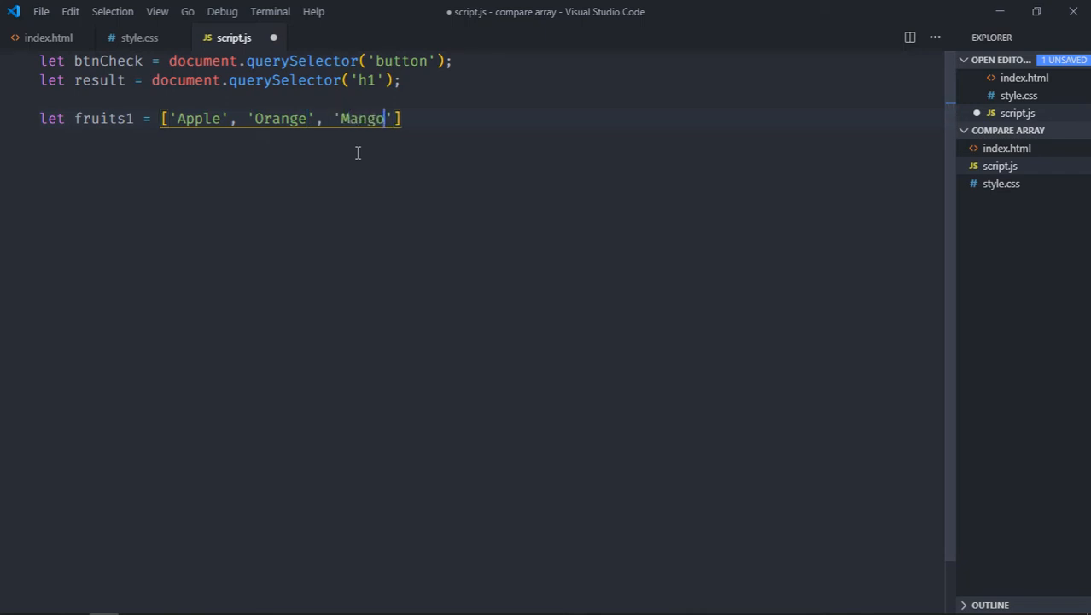
{"action": "type", "text": ", 'KL'"}
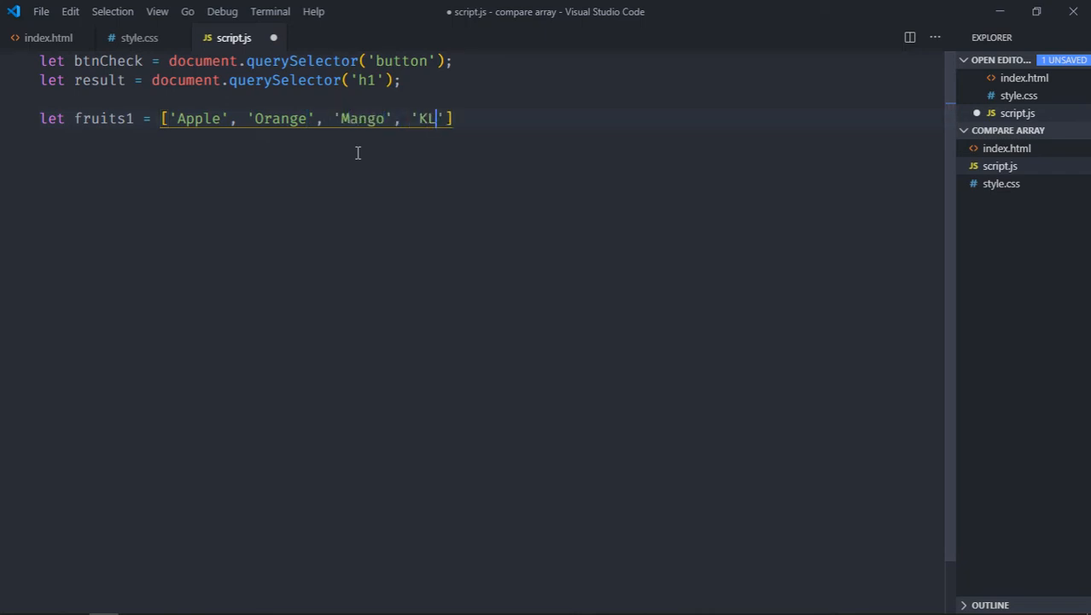
{"action": "type", "text": "iwi"}
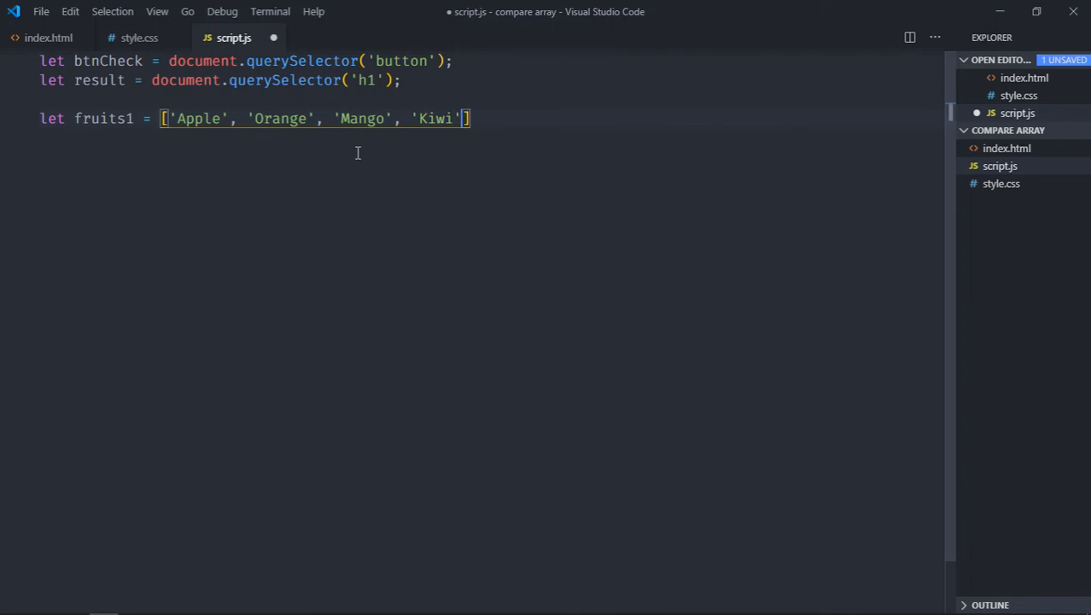
{"action": "type", "text": ", 'G'"}
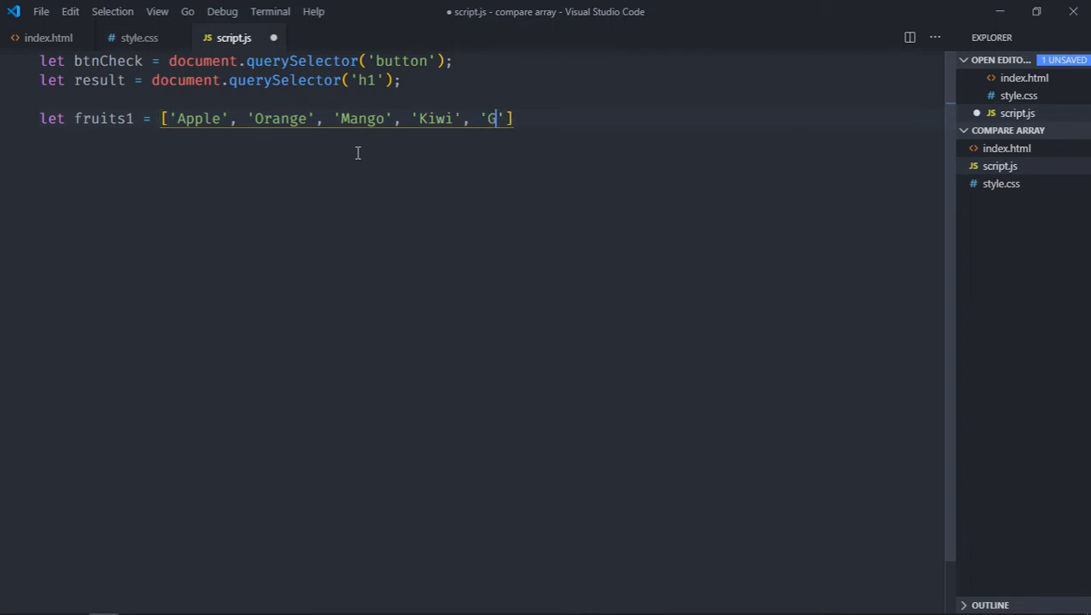
{"action": "type", "text": "rapes'];"}
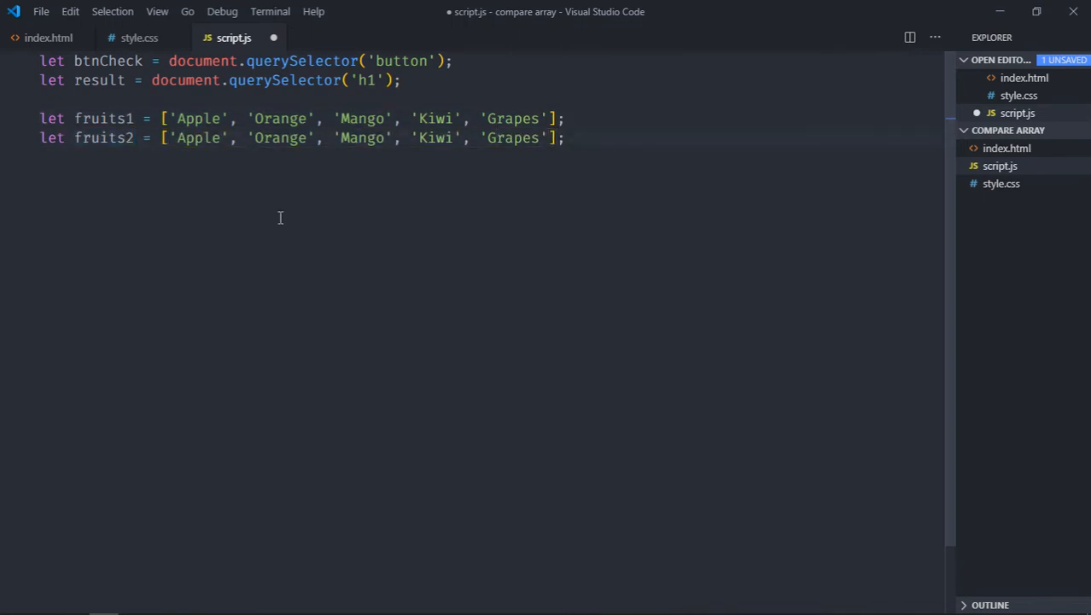
- Add btnCheck.addEventListener('click', () => {}) with an arrow-function handler
{"action": "type", "text": "btn"}
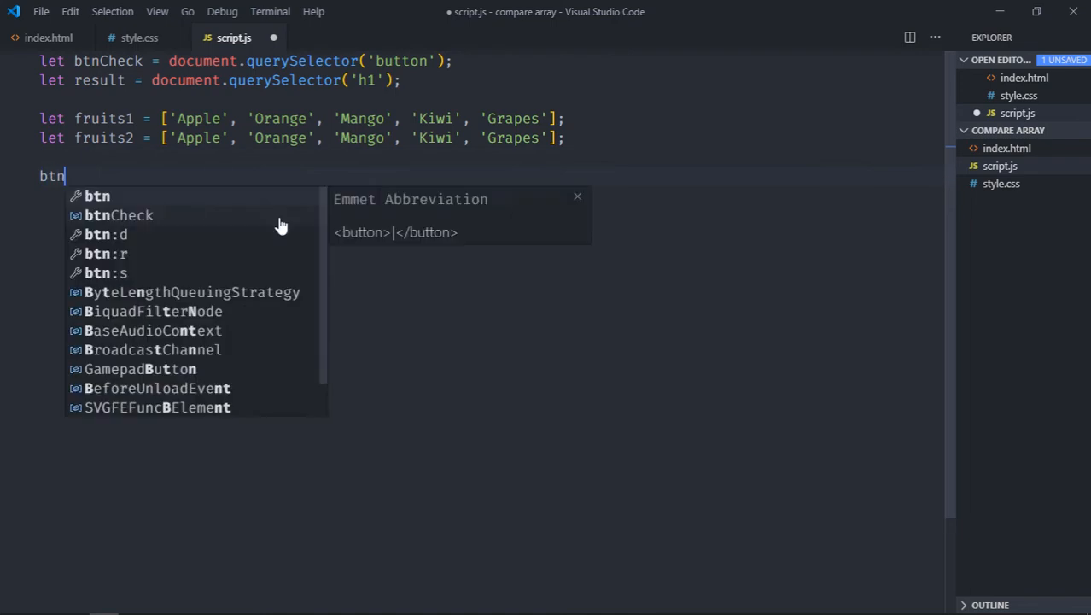
{"action": "type", "text": "Check.addEventListener('click'"}
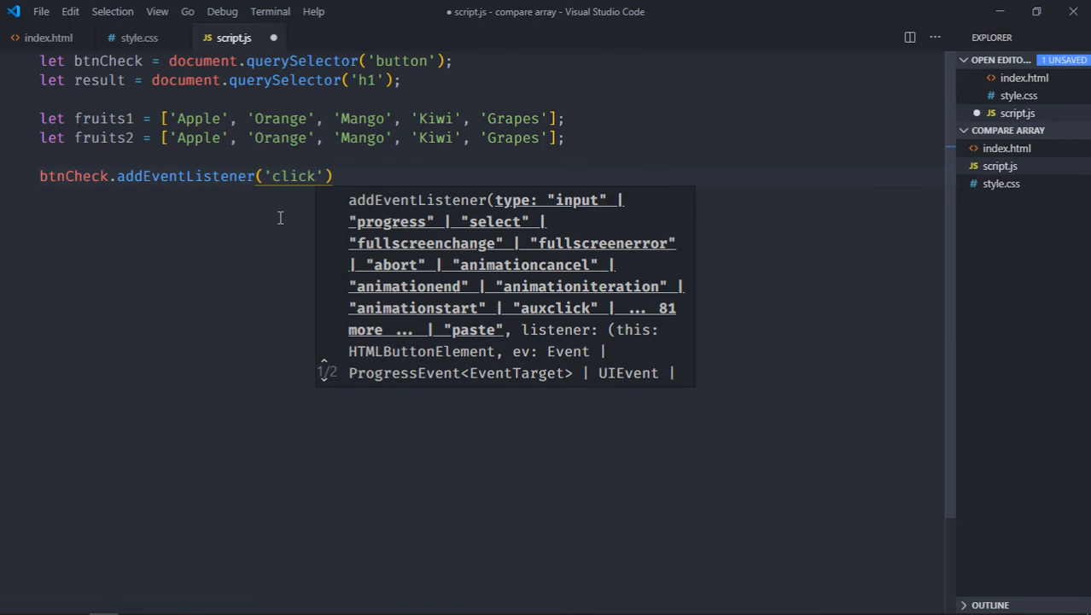
{"action": "type", "text": ", () => {"}
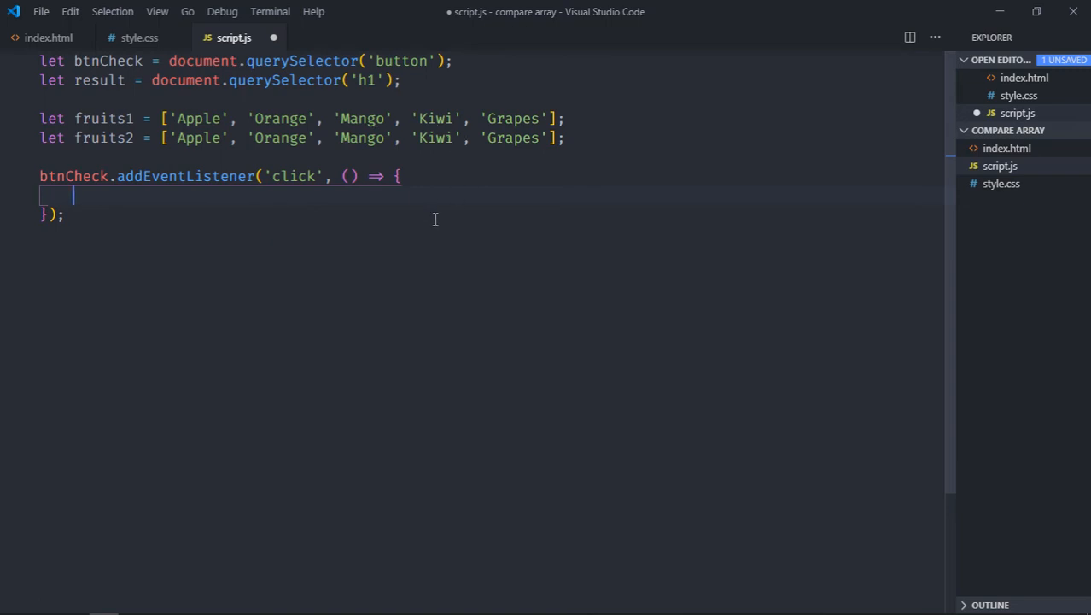
- Inside the handler, map fruits1 and fruits2 to lowercase as myArray1 and myArray2
{"action": "type", "text": "let"}
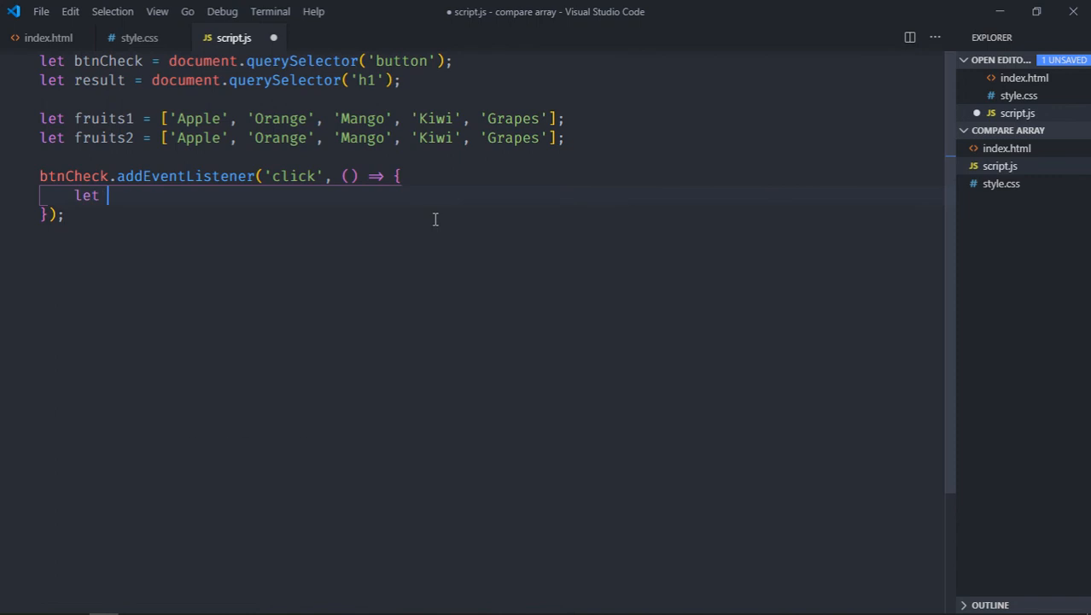
{"action": "type", "text": "myArray1 = f"}
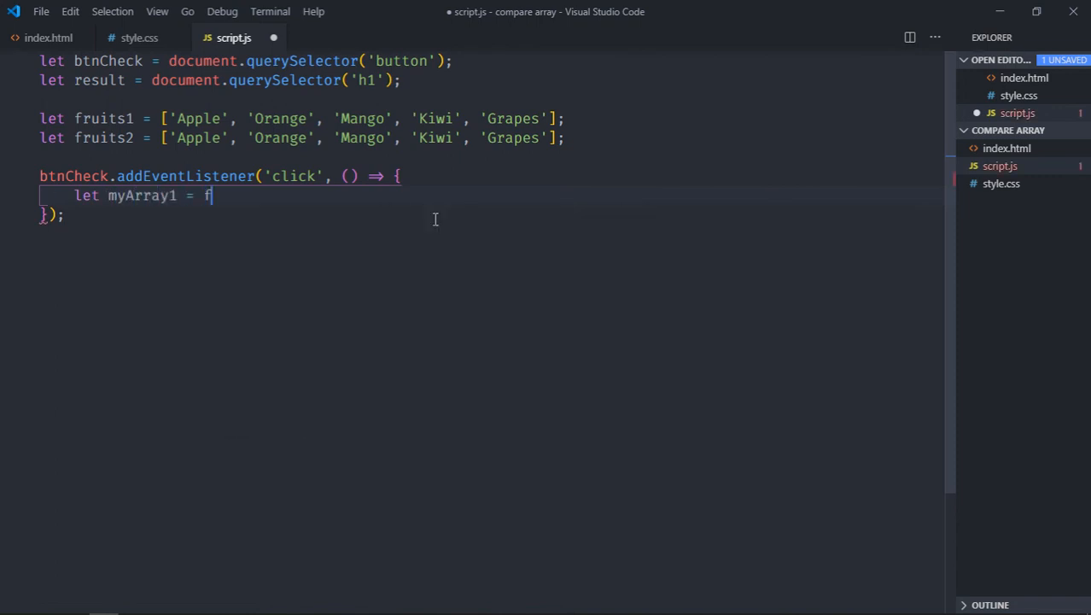
{"action": "type", "text": "ruits1.map"}
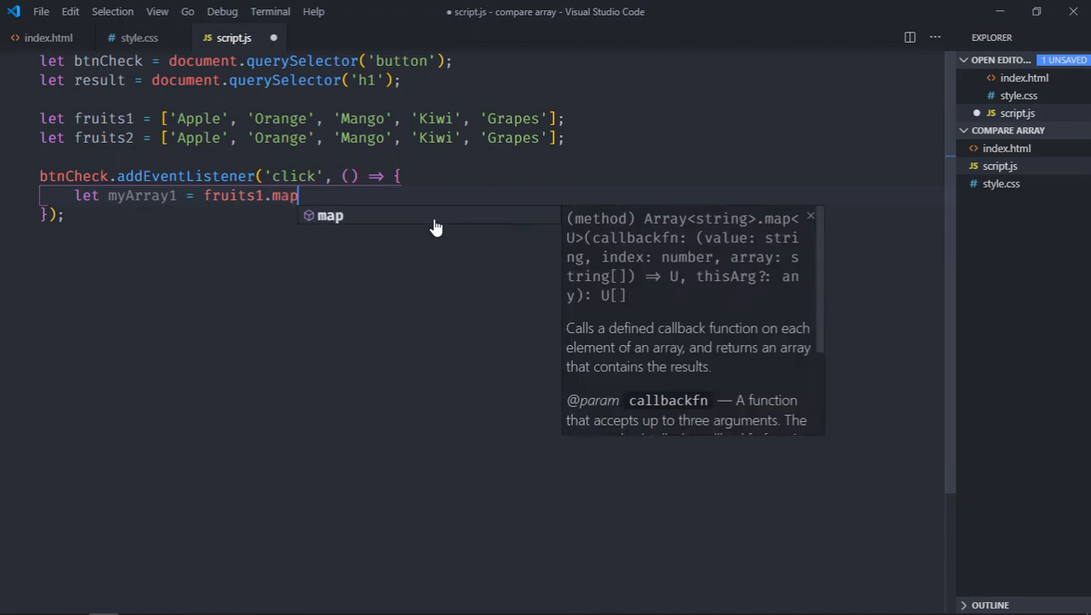
{"action": "type", "text": "(fruit ="}
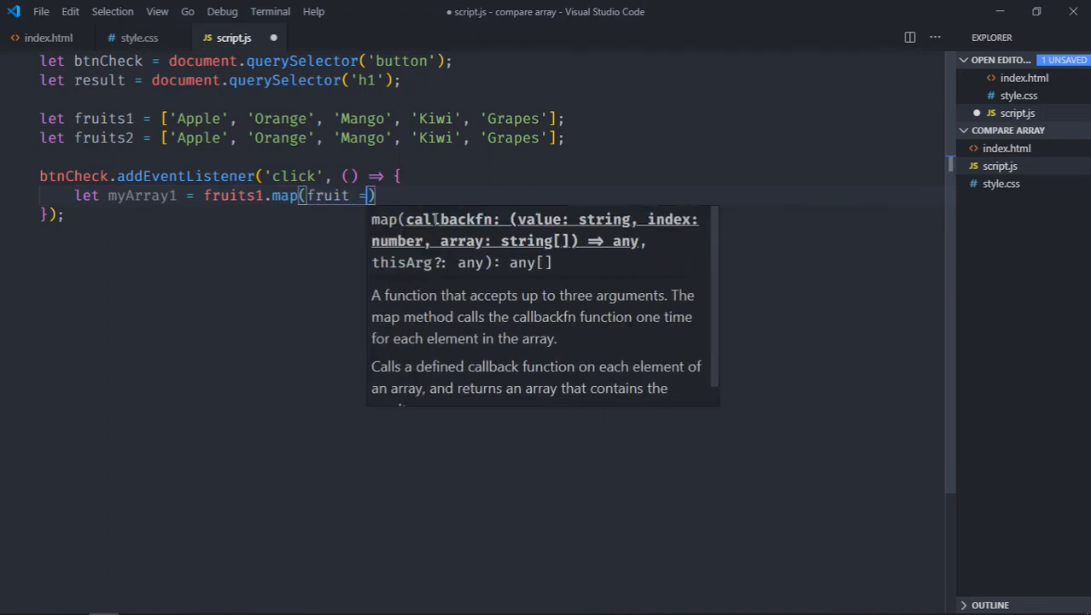
{"action": "type", "text": ">"}
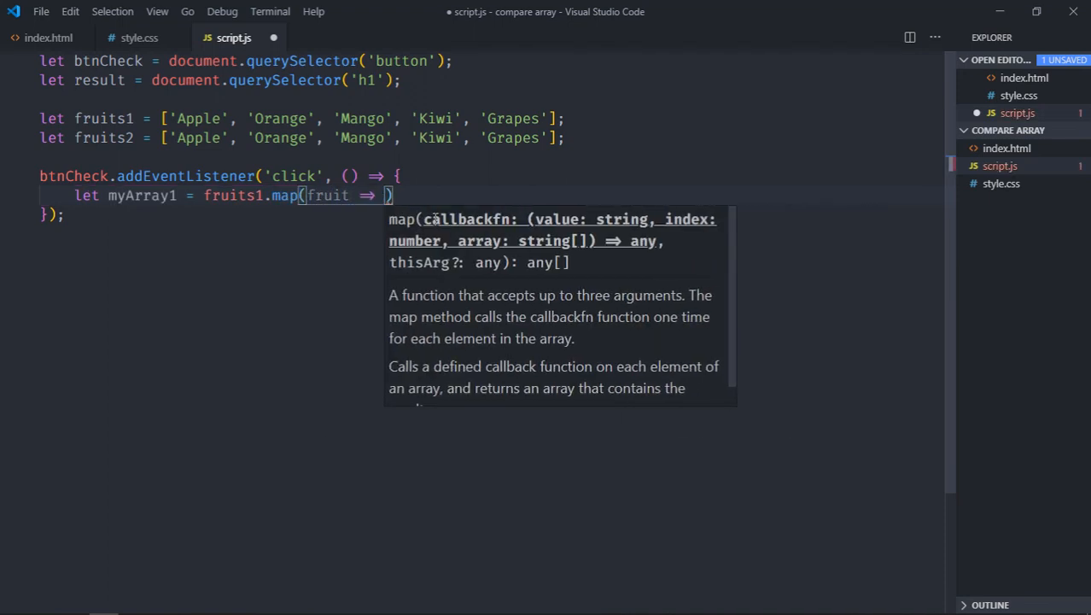
{"action": "type", "text": "fruit"}
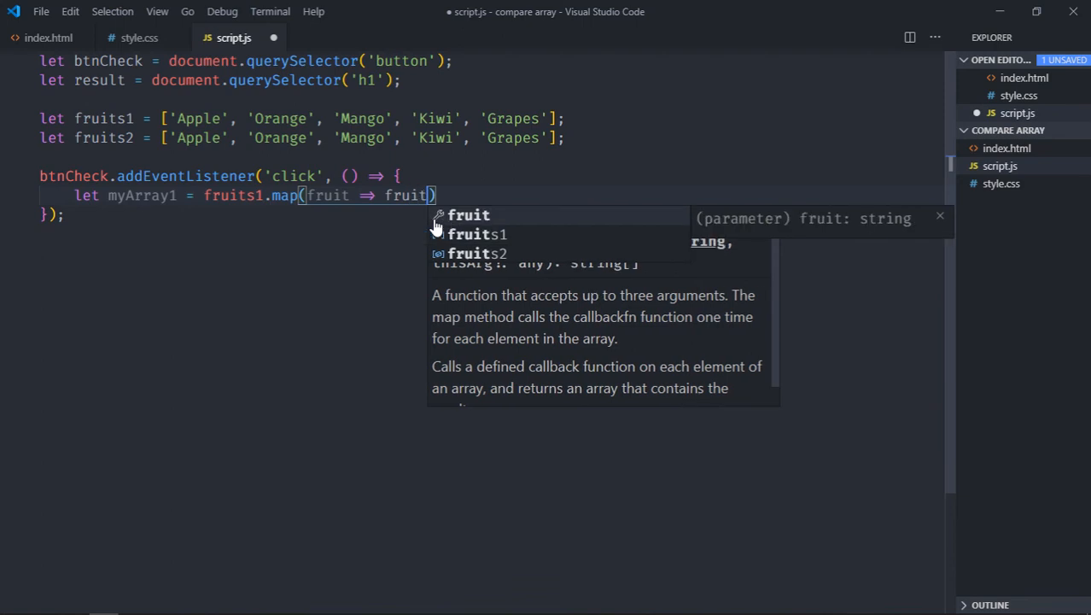
{"action": "type", "text": ".toLowerCase("}
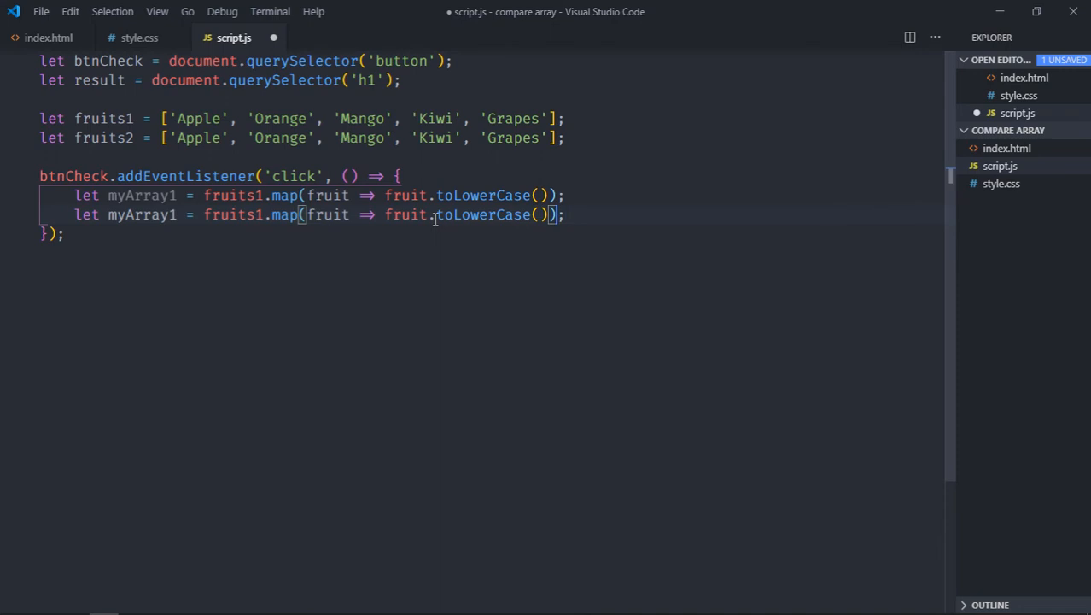
{"action": "double_click", "coordinate": [283, 215]}
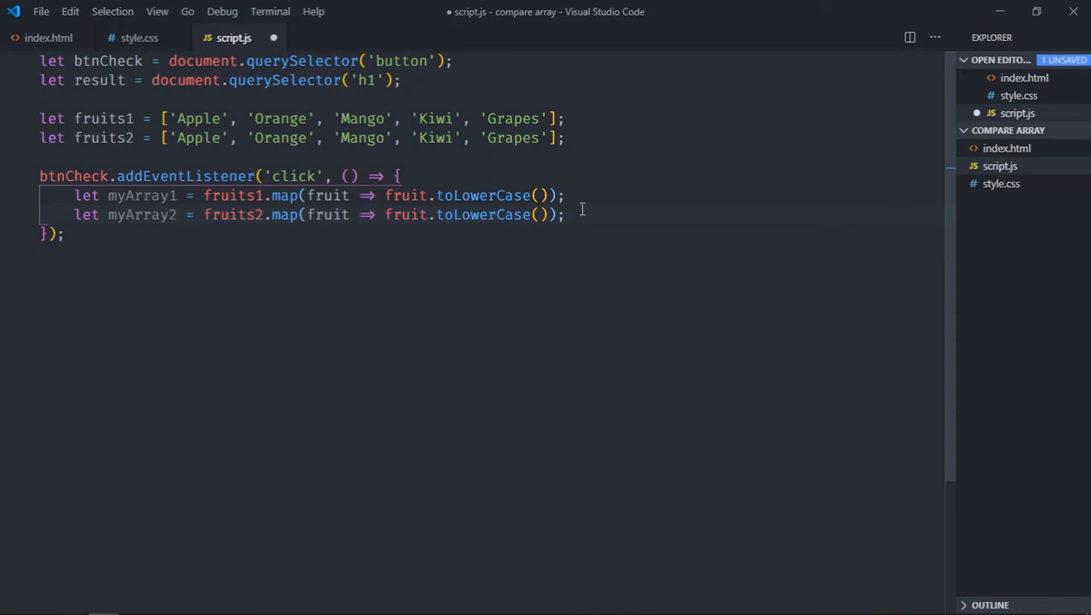
- Add let str1 = myArray1.toString(); and let str2 = myArray2.toString(); in the handler
{"action": "key", "text": "enter"}
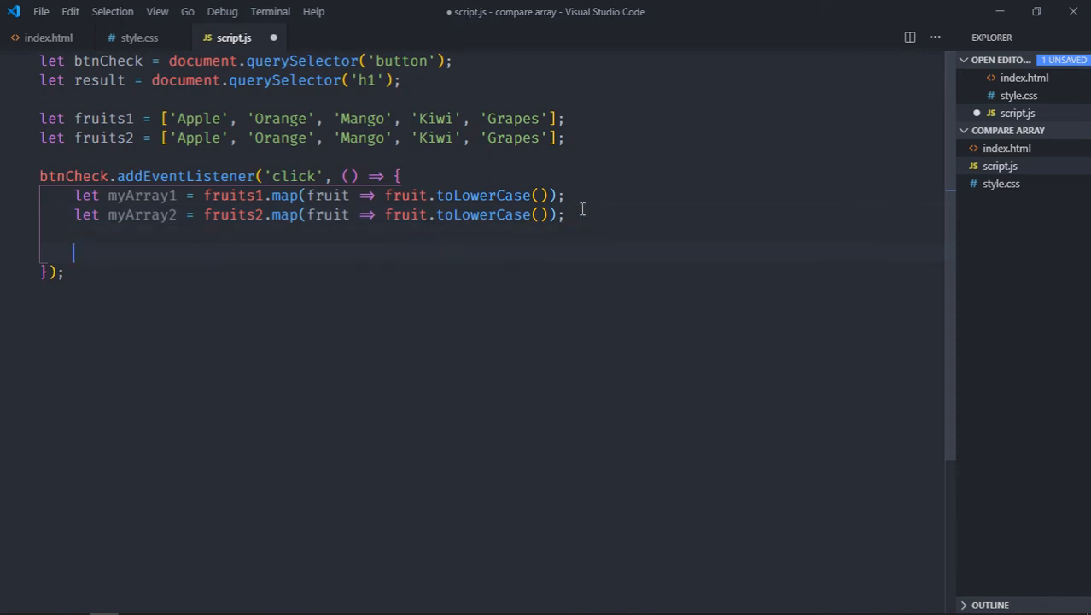
{"action": "type", "text": "let str1"}
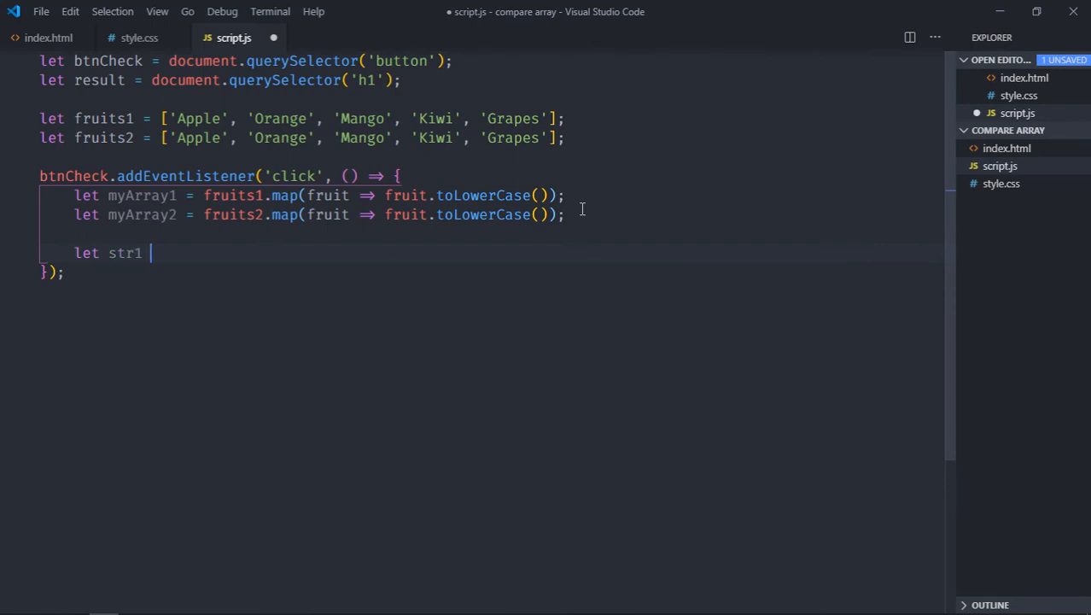
{"action": "type", "text": "= my"}
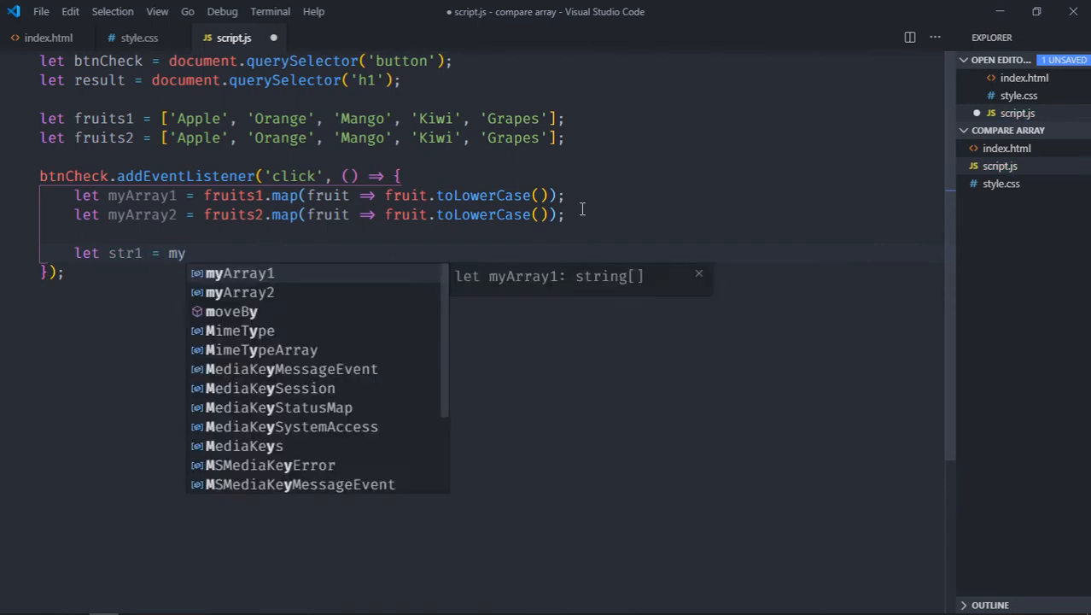
{"action": "type", "text": "Array1.toString"}
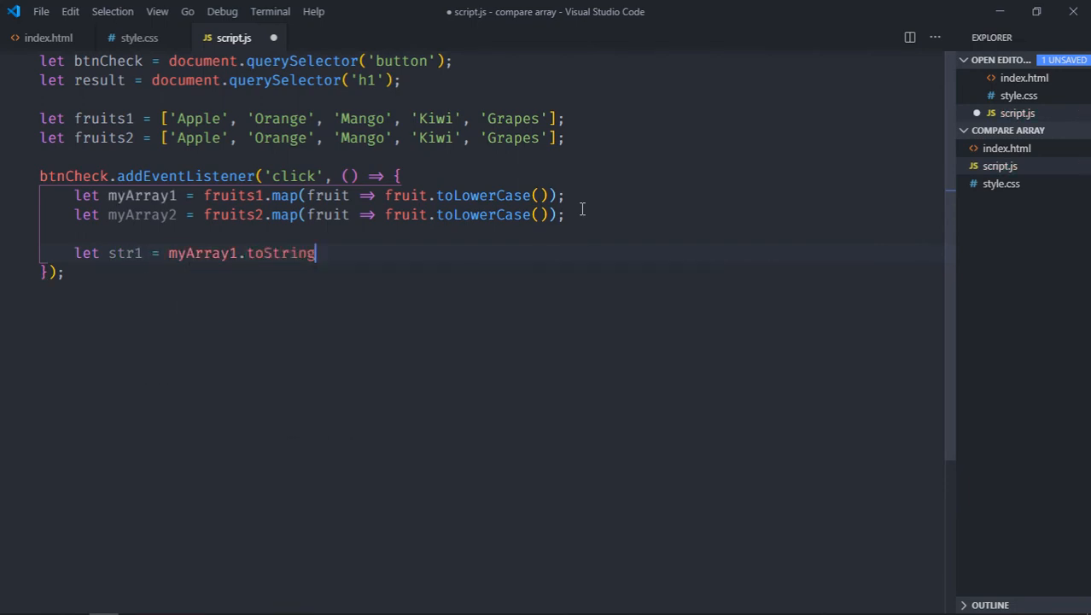
{"action": "type", "text": "();"}
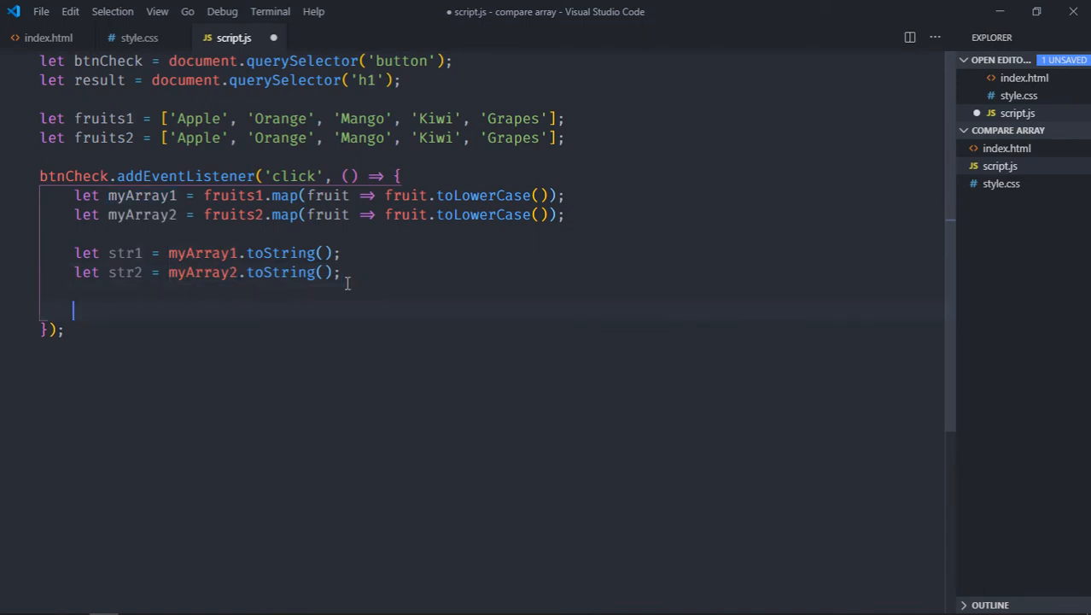
- Set result.innerText = str1 == str2 ? 'Equal' : 'Not Equal'; and save the script
{"action": "type", "text": "result."}
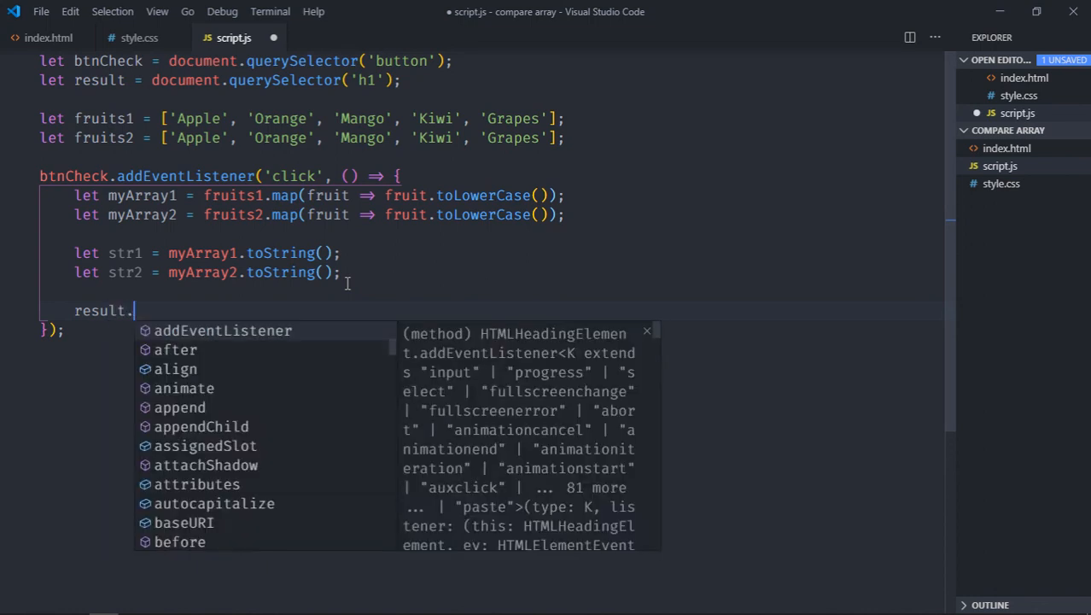
{"action": "type", "text": "innerText"}
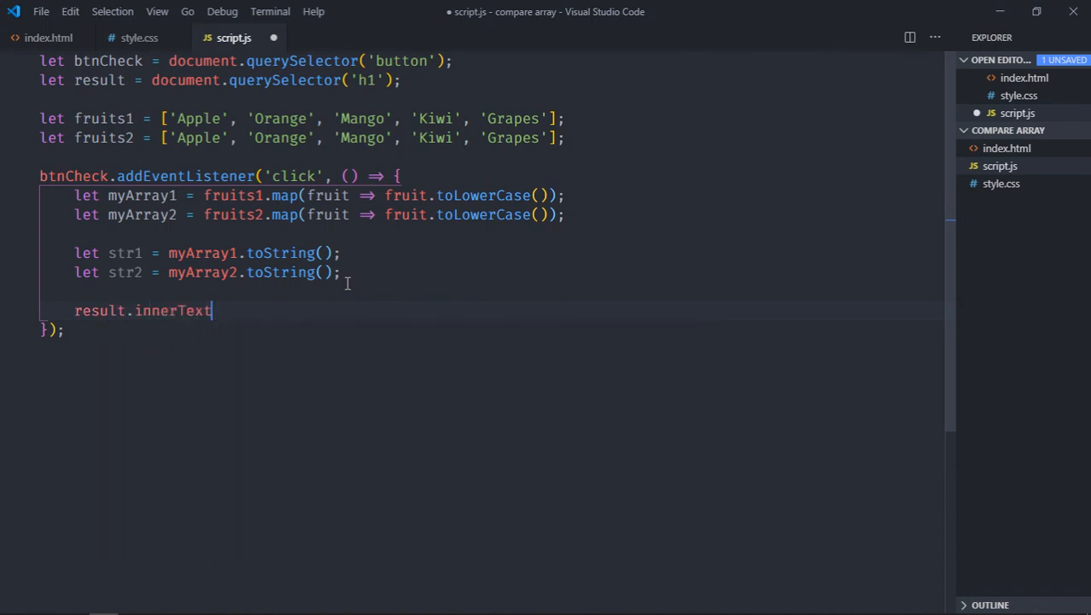
{"action": "type", "text": "= str1"}
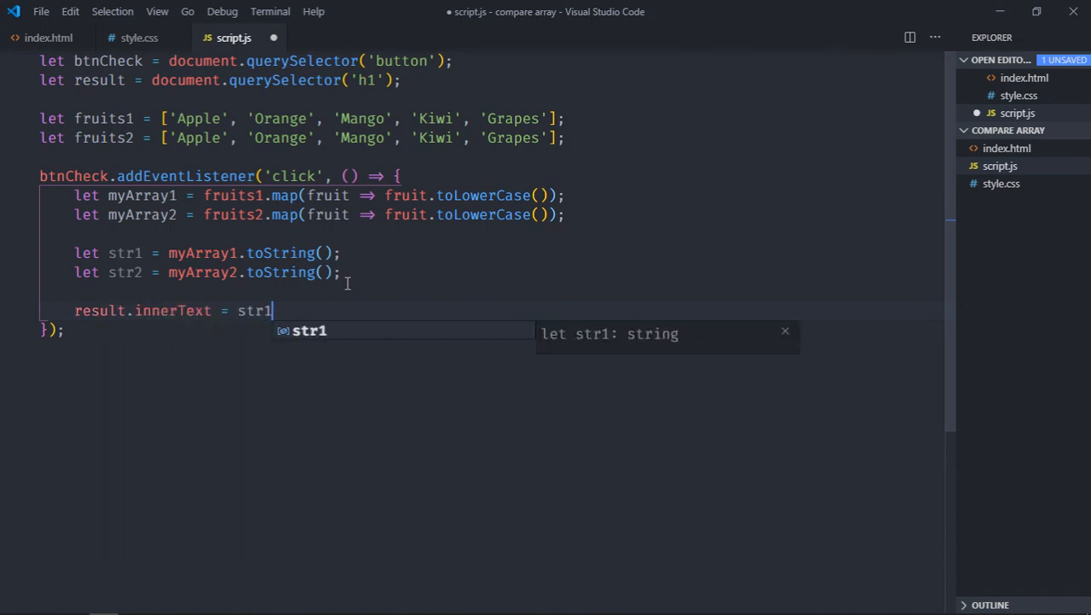
{"action": "type", "text": "== str2 ?"}
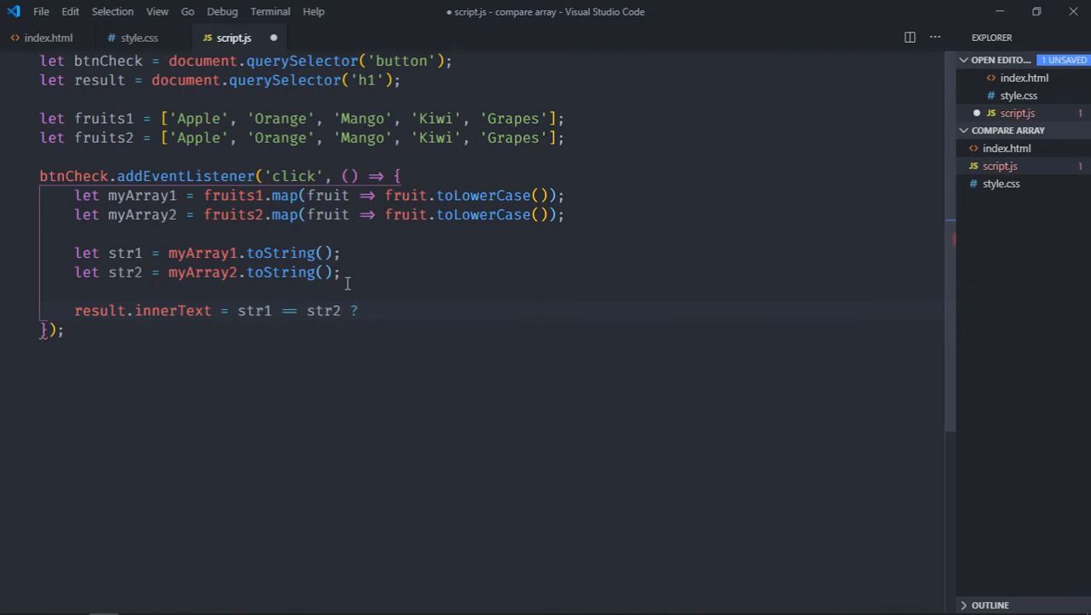
{"action": "type", "text": "'Equal'"}
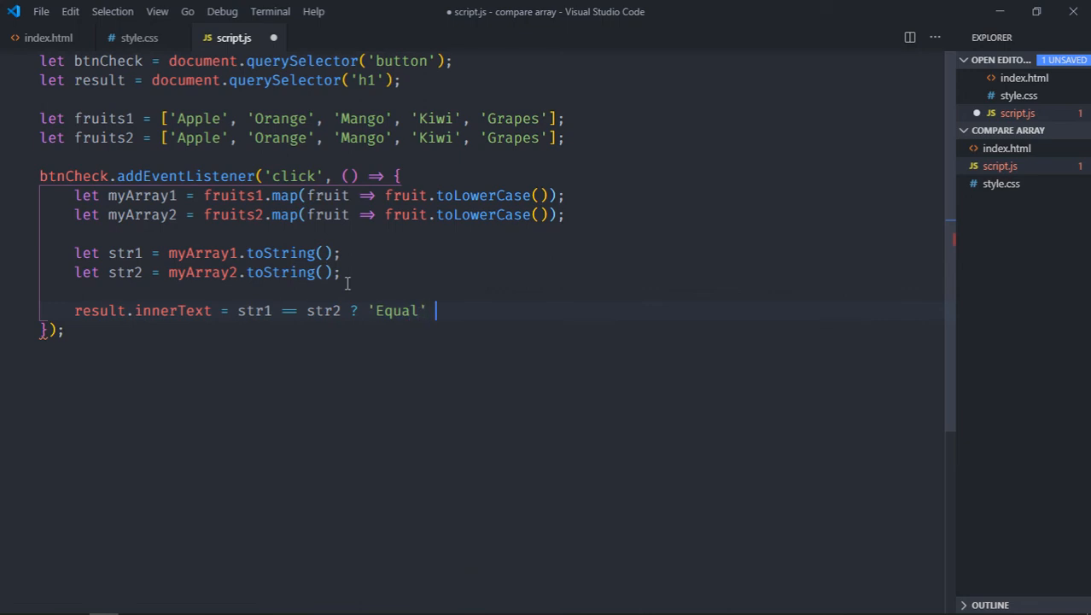
{"action": "type", "text": ": 'Not'"}
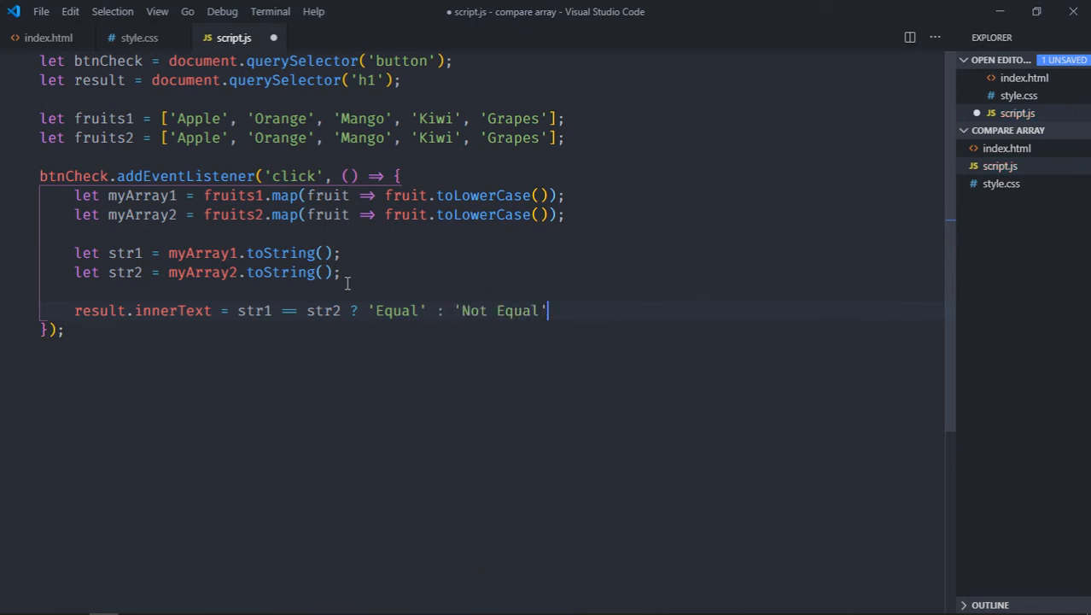
{"action": "key", "text": "ctrl+s"}
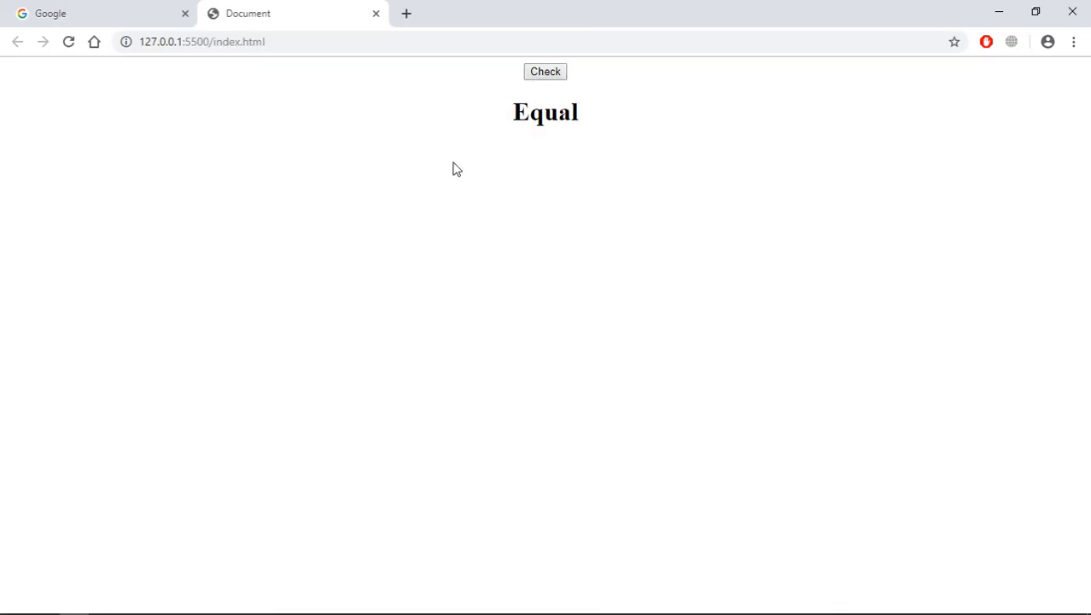
{"action": "mouse_move", "coordinate": [555, 140]}
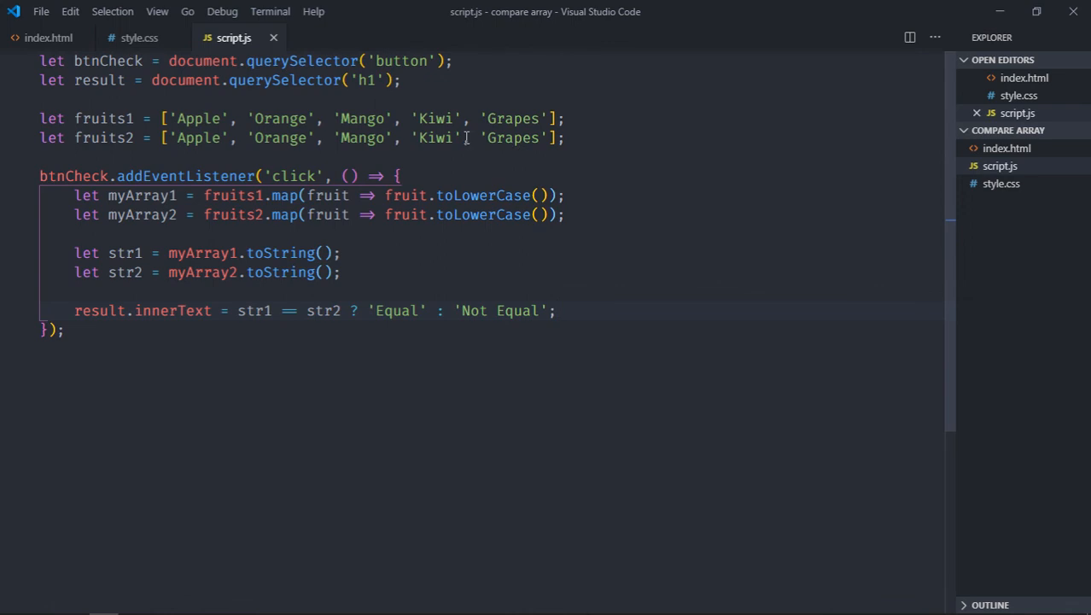
- Reload the page in Chrome and run Check to see the Equal result
{"action": "key", "text": "Backspace"}
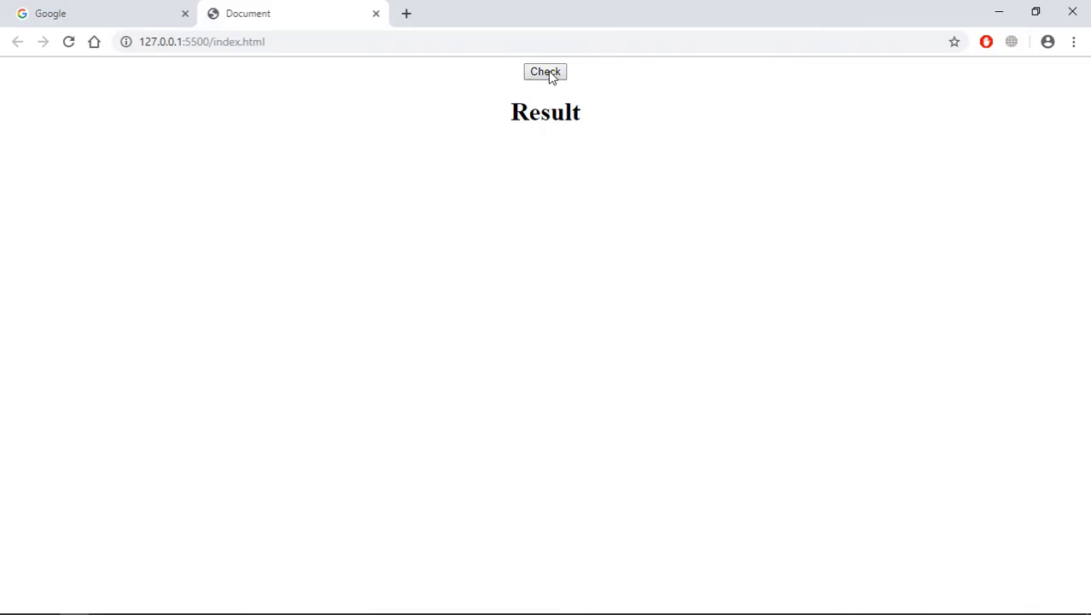
{"action": "left_click", "coordinate": [545, 72]}
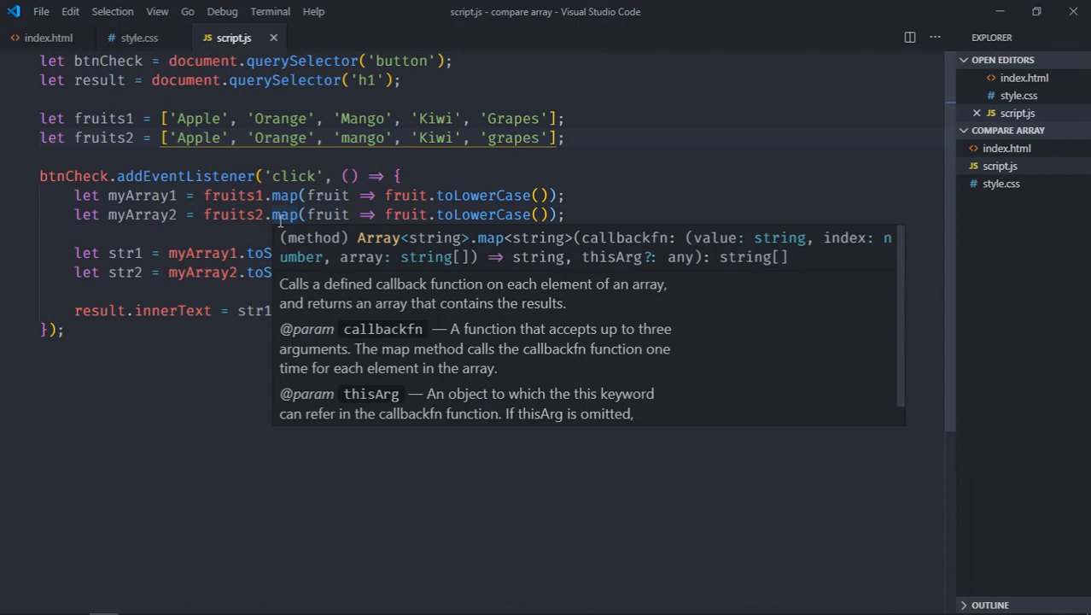
{"action": "mouse_move", "coordinate": [84, 201]}
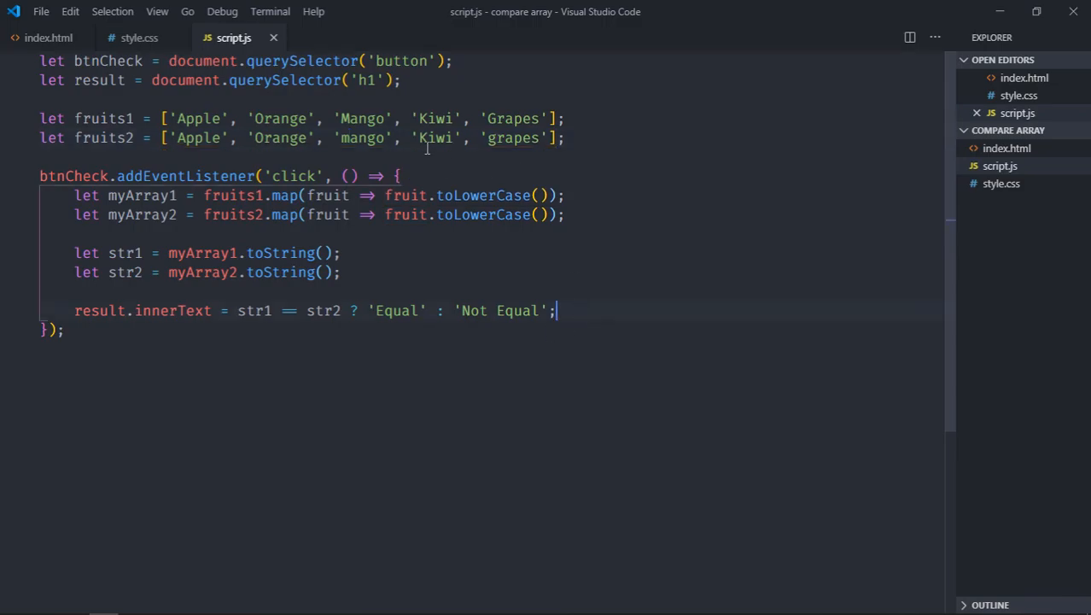
- Move 'Kiwi' to the end of fruits2 so its order differs from fruits1
{"action": "double_click", "coordinate": [437, 136]}
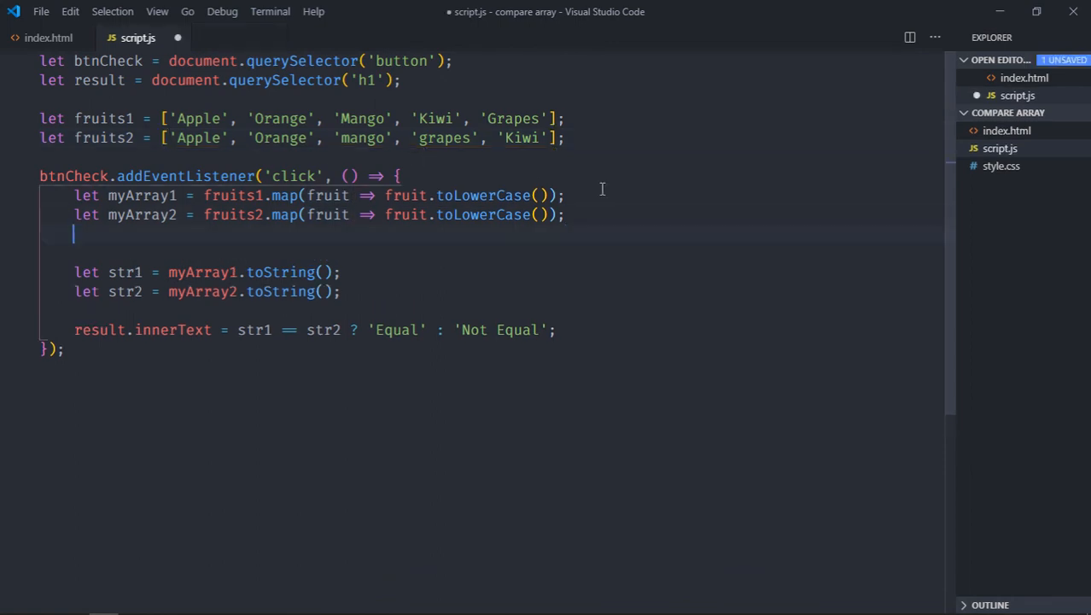
- Call myArray1.sort() and myArray2.sort() before the toString lines
{"action": "type", "text": "myArray1"}
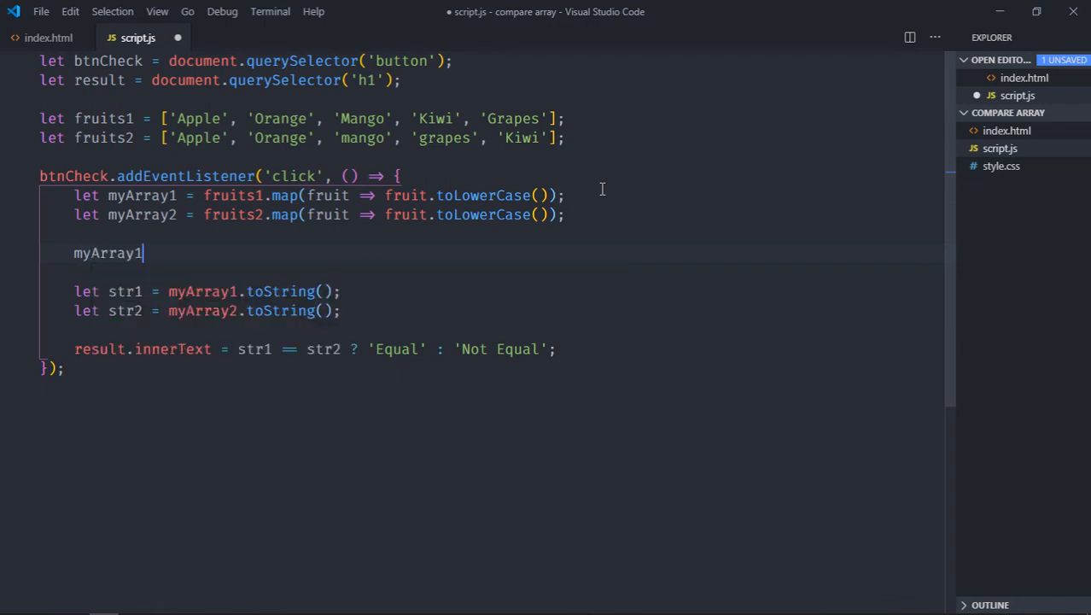
{"action": "type", "text": ".sort();"}
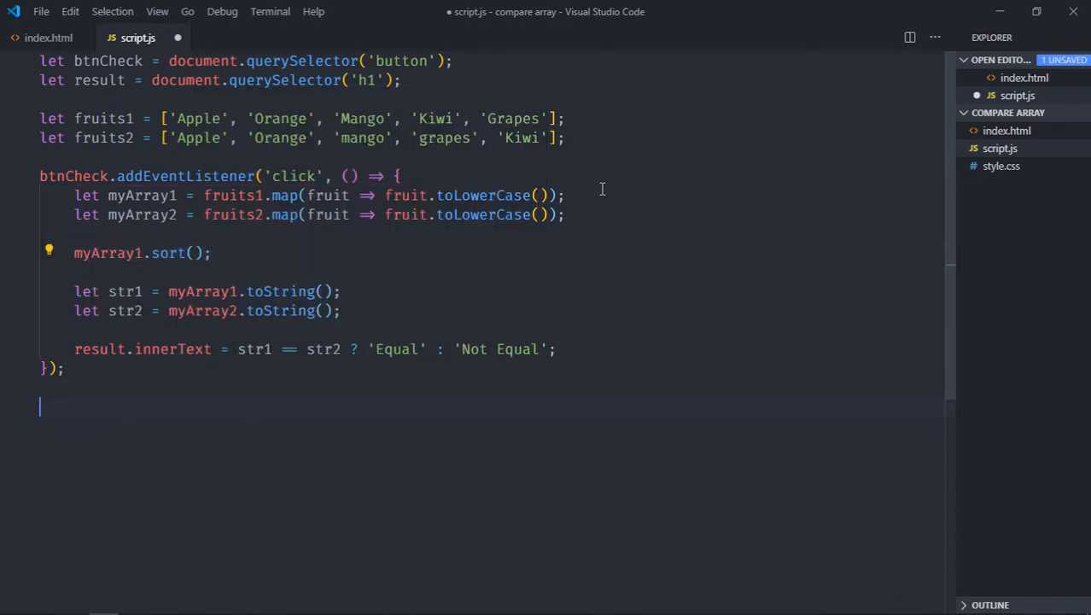
{"action": "type", "text": "myArray1.sort();"}
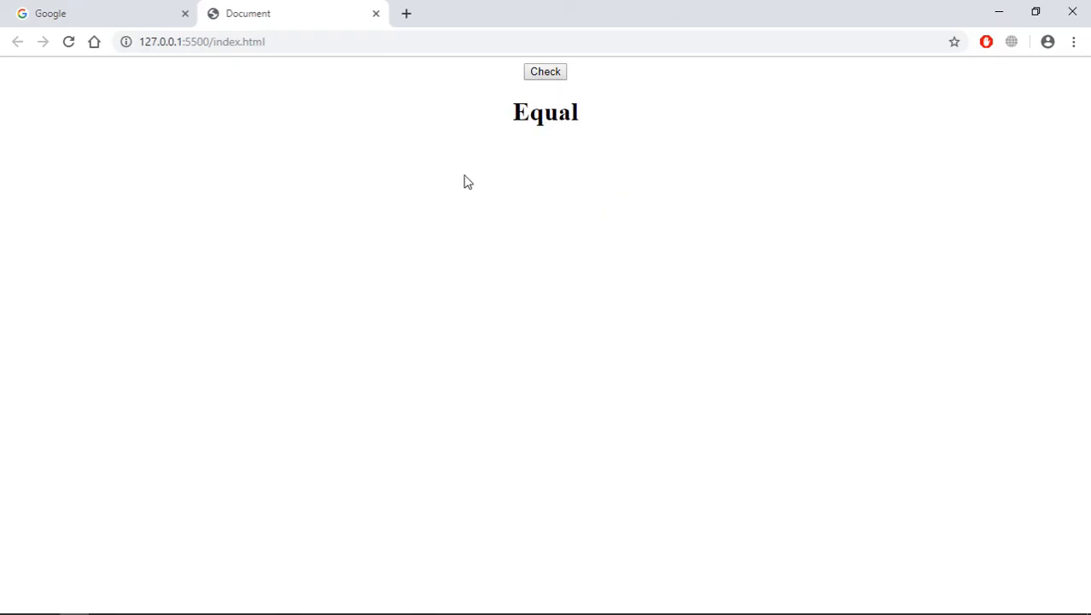
{"action": "mouse_move", "coordinate": [471, 184]}
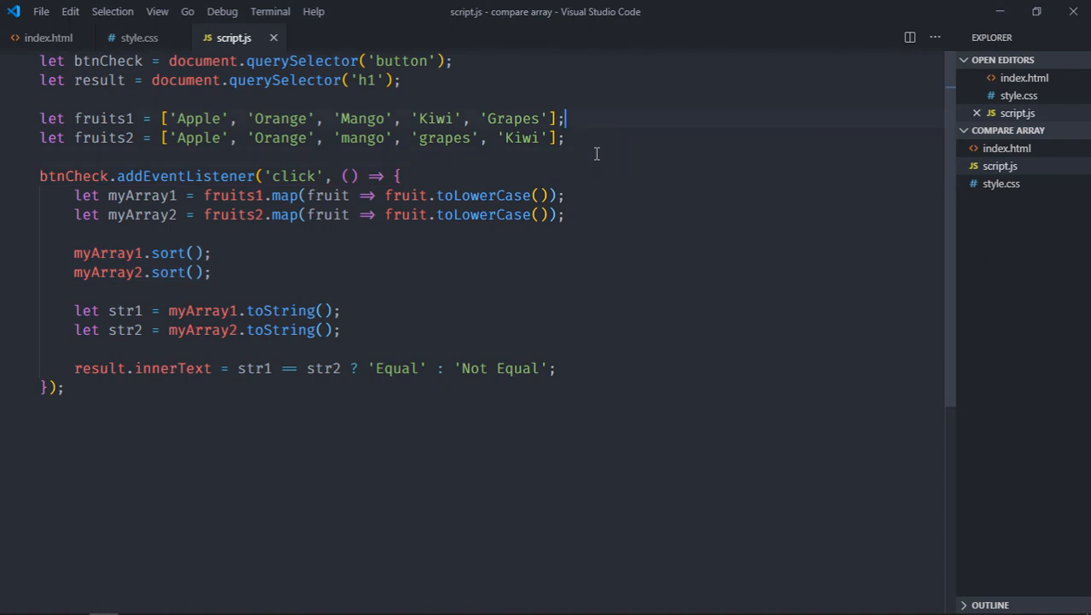
- Comment out the string arrays and redefine fruits1 and fruits2 as [1,25,26,56,79]
{"action": "key", "text": "ctrl+/"}
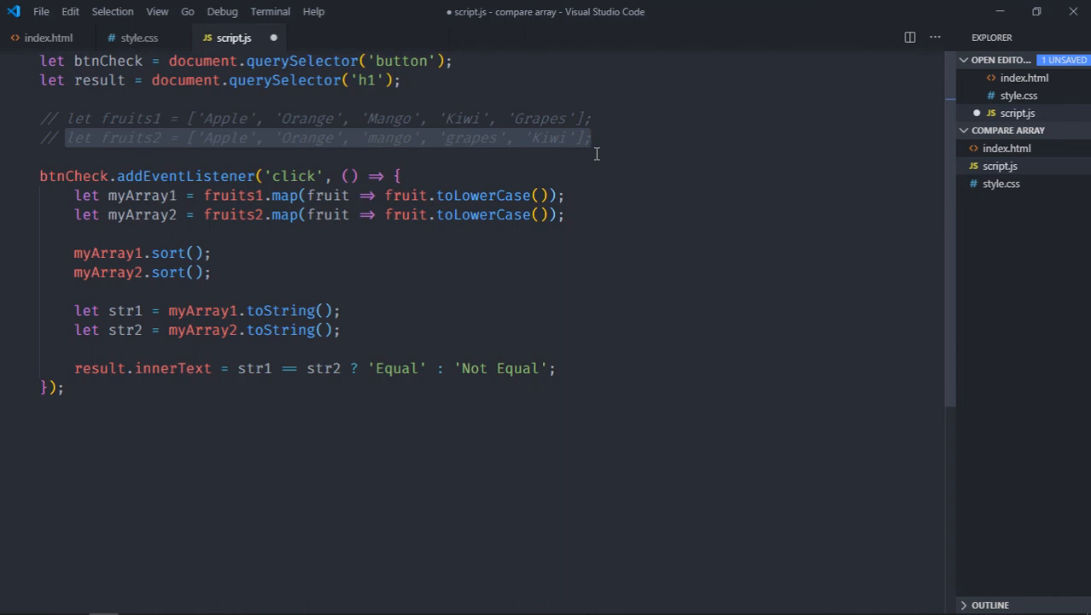
{"action": "type", "text": "let fruits2 = ['Apple', 'Orange', 'mango', 'grapes', 'Kiwi'];"}
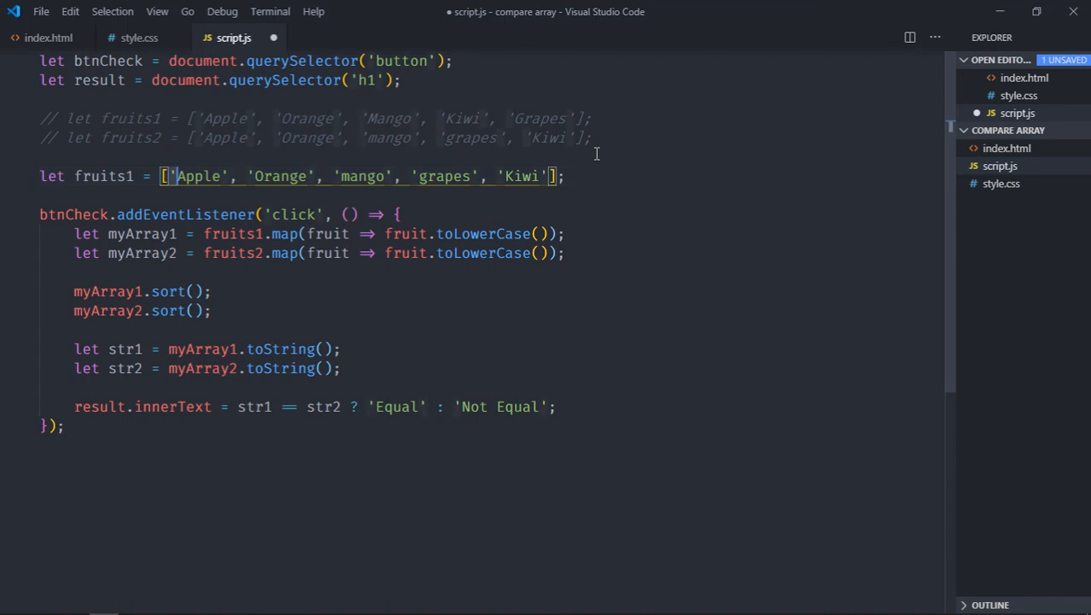
{"action": "type", "text": "1"}
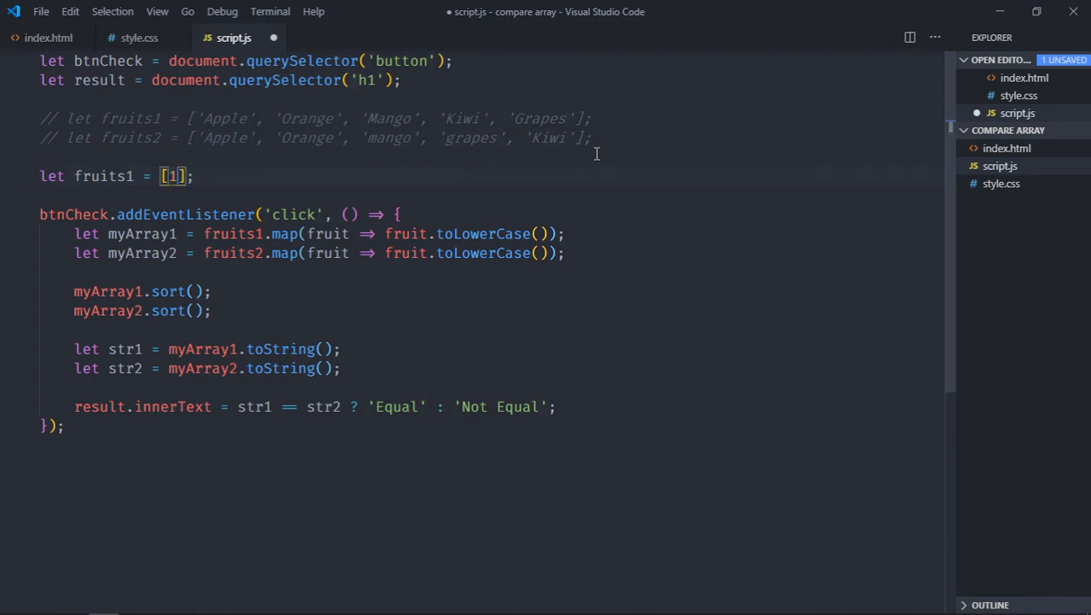
{"action": "type", "text": ",25,26"}
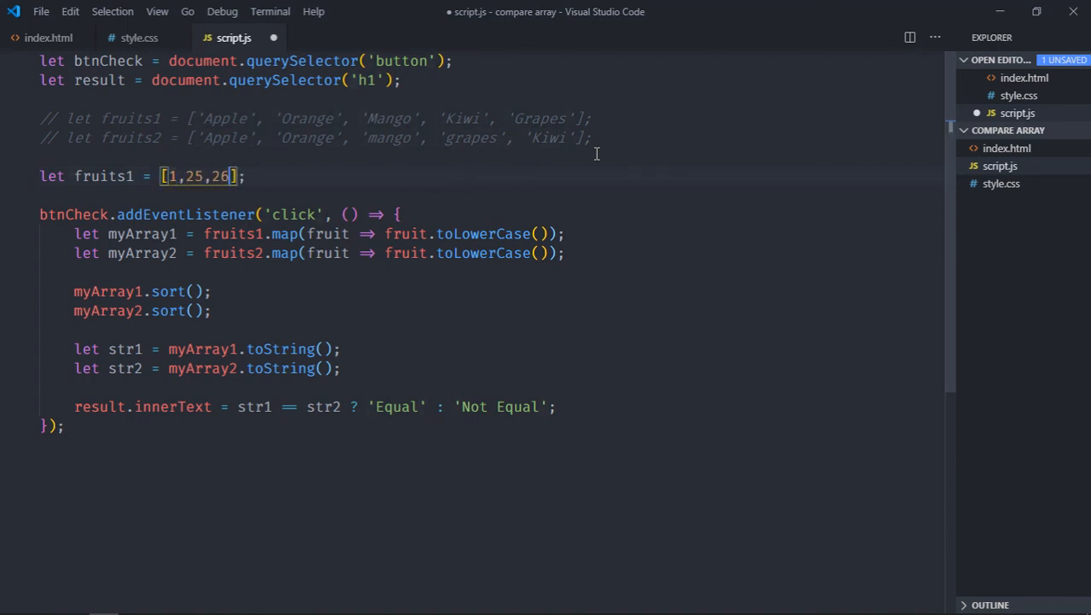
{"action": "type", "text": "56,"}
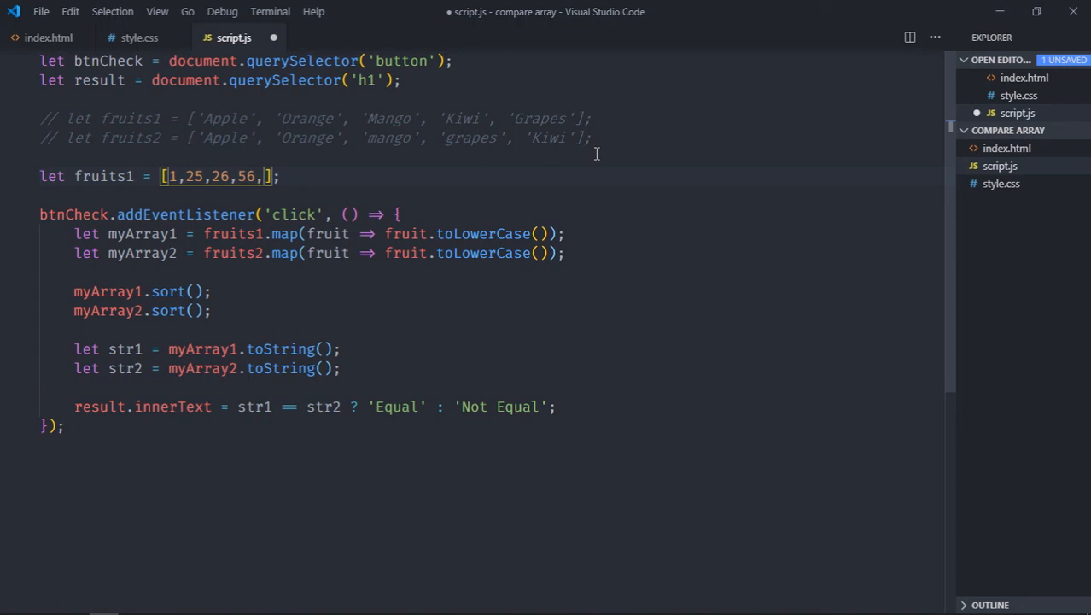
{"action": "type", "text": "79"}
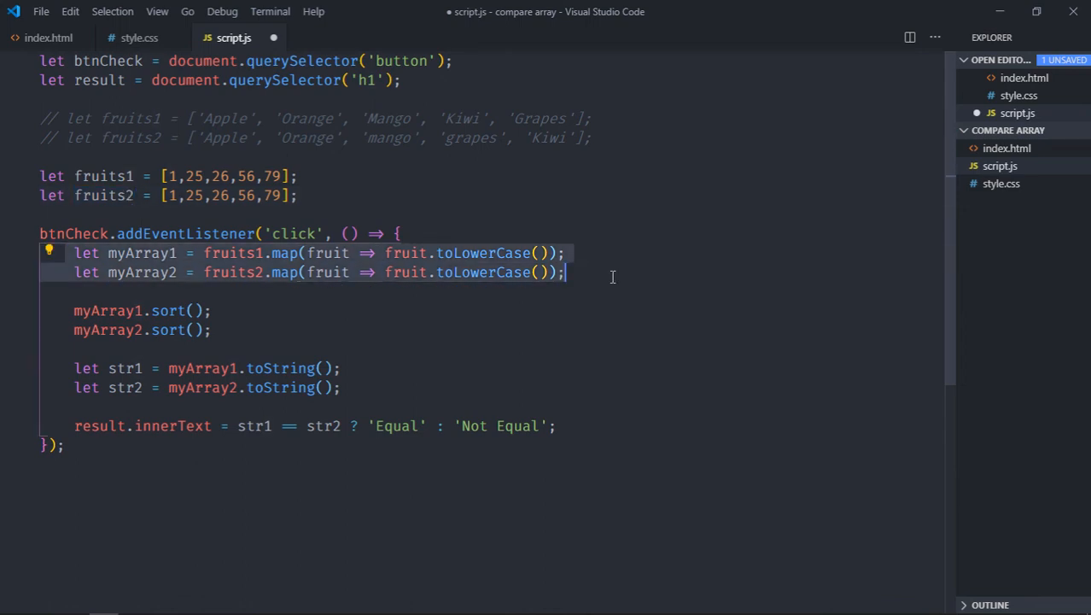
- Comment out the lowercase mapping, sort and stringify fruits1/fruits2 directly with fruits2 as [1,25,26,79,56], and save
{"action": "key", "text": "ctrl+/"}
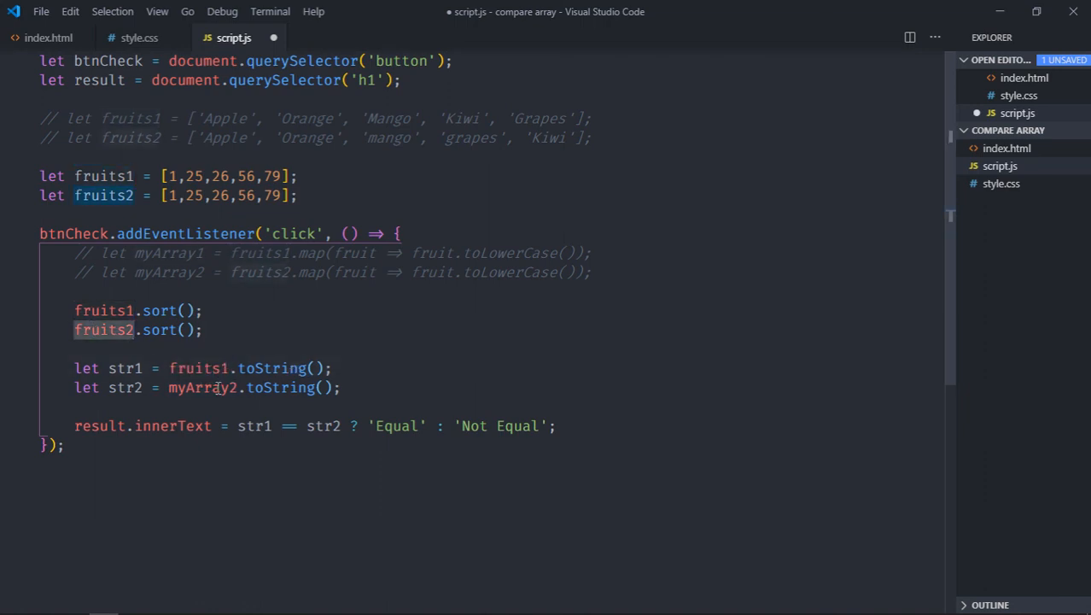
{"action": "type", "text": "fruits2"}
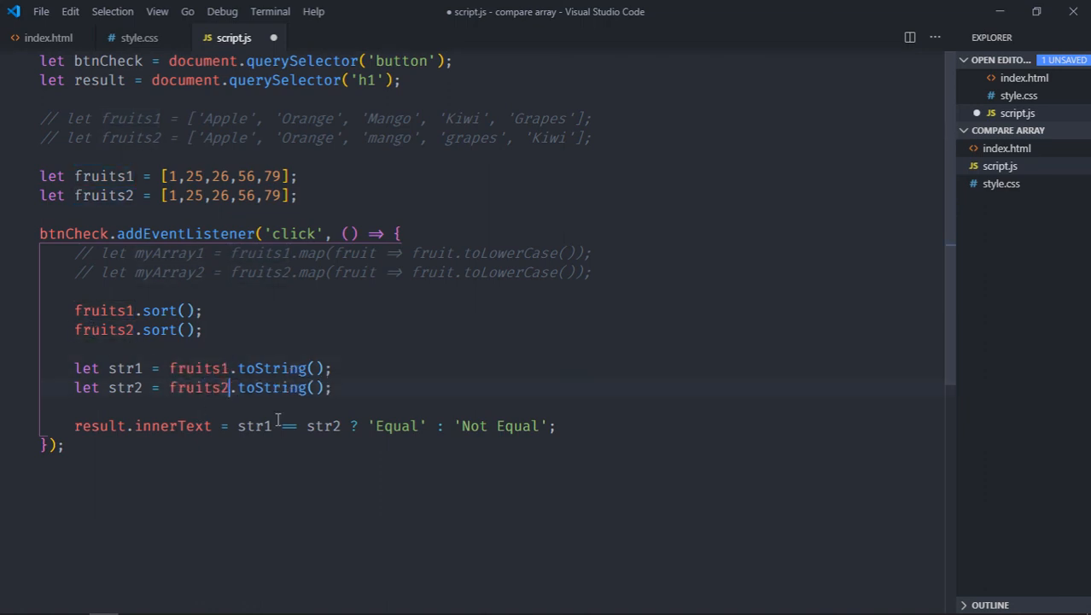
{"action": "key", "text": "ctrl+s"}
{"action": "type", "text": "79,"}
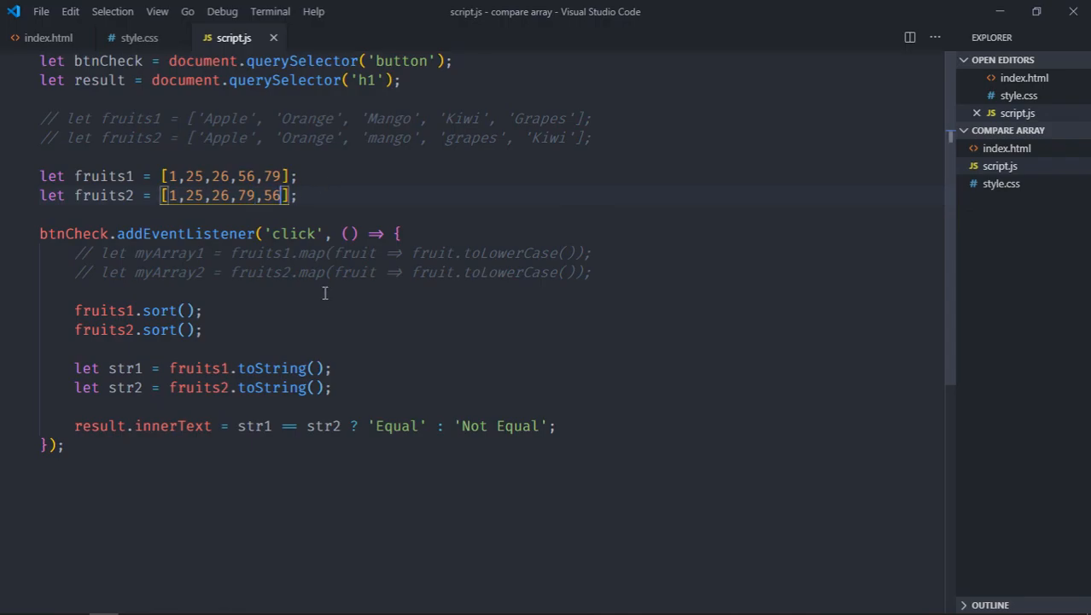
- Append 87 to fruits2 so it reads [1,25,26,79,56, 87]
{"action": "type", "text": "\", \""}
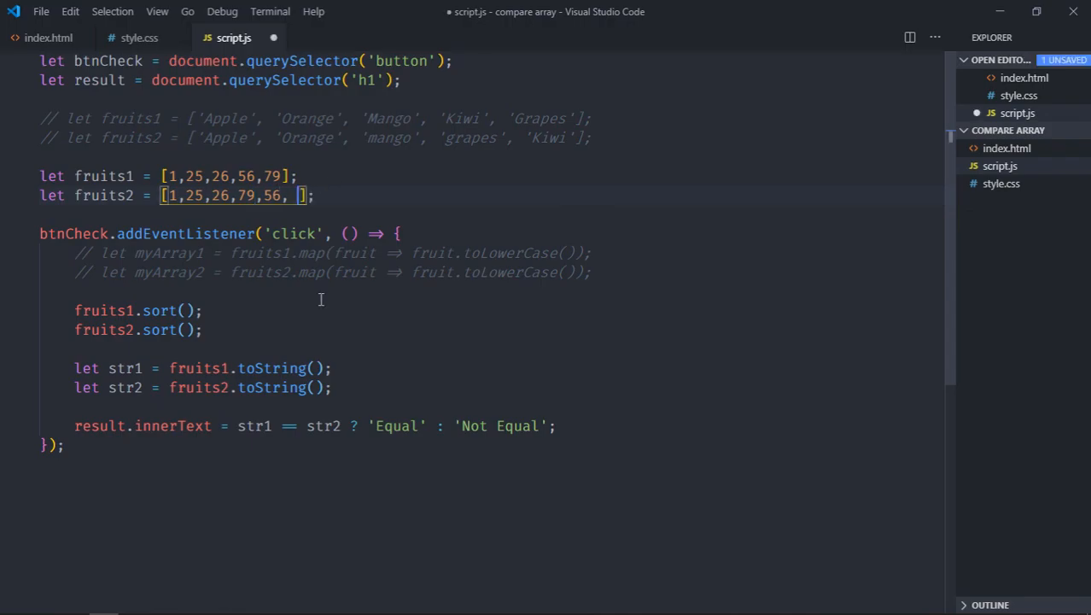
{"action": "type", "text": "87"}
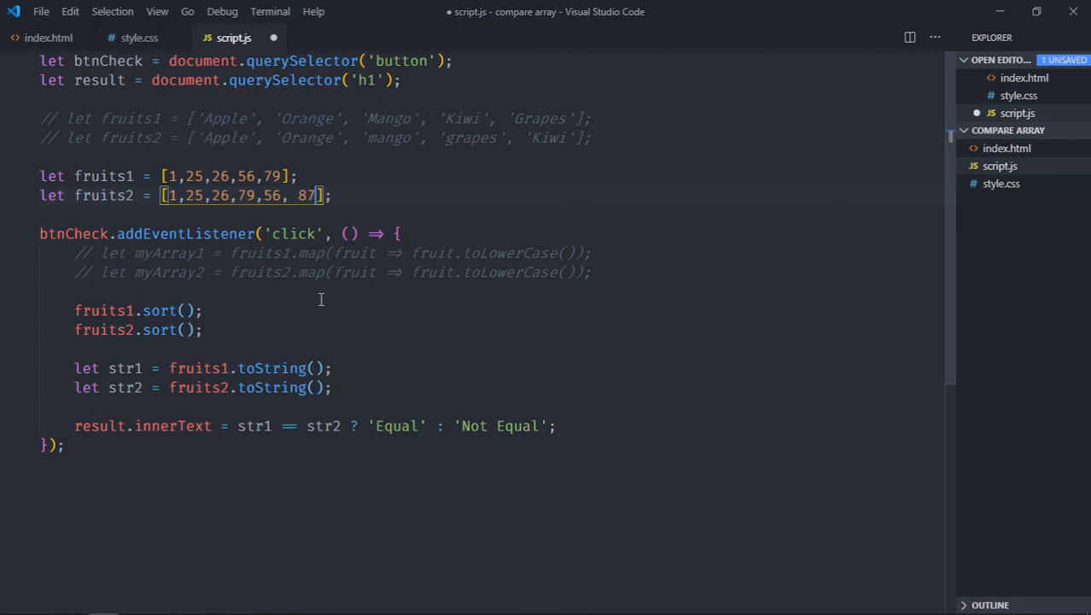